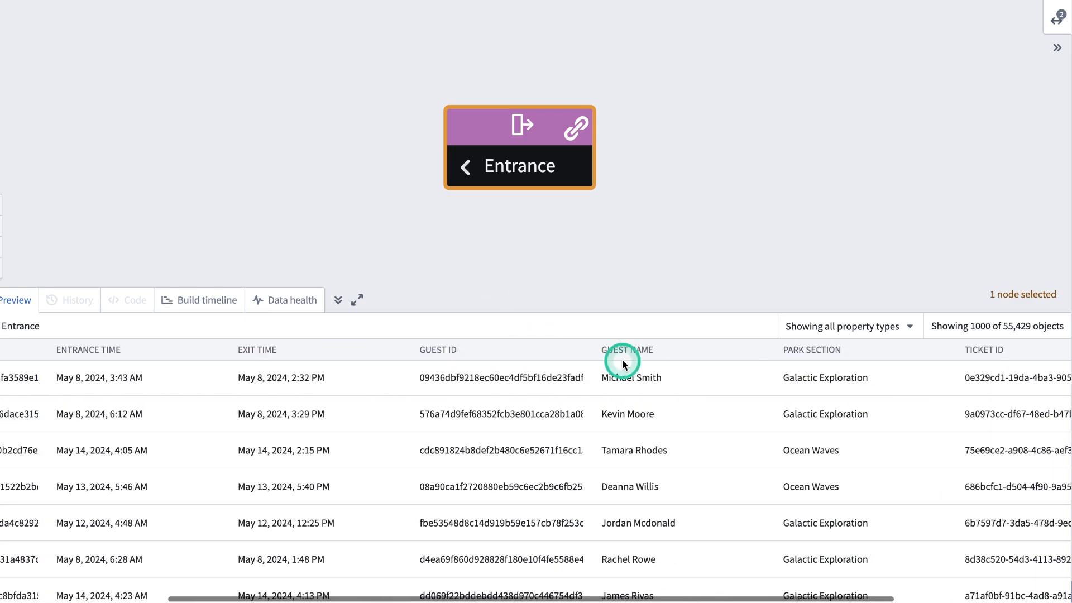
Create a Quiver analysis 'Visual Functions Tutorial' and save it in the Learning Project.
{"action": "scroll", "scroll_direction": "right", "scroll_amount": 3}
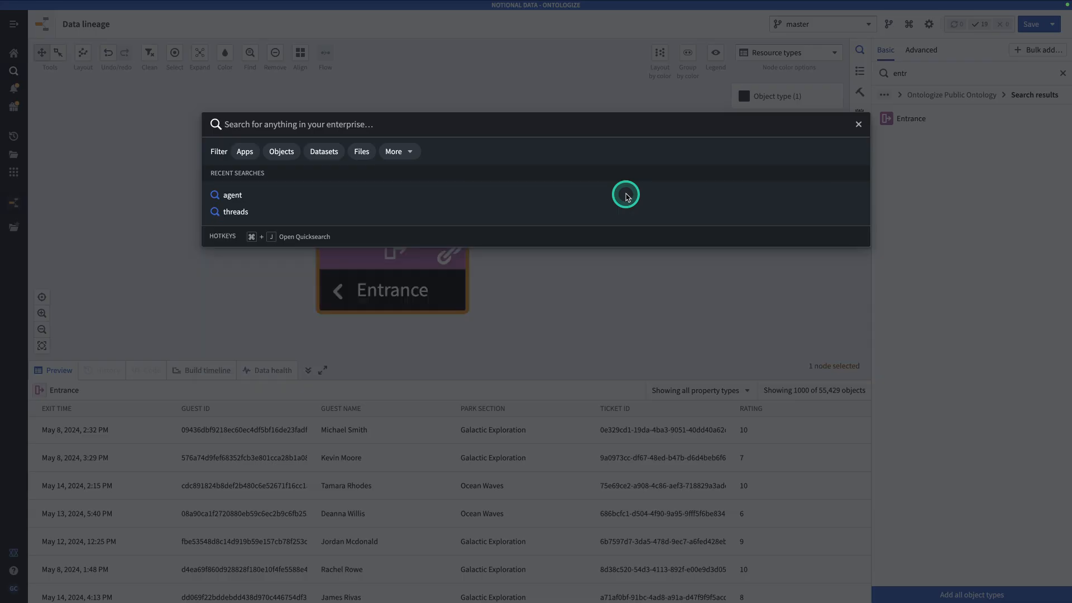
{"action": "type", "text": "quiver"}
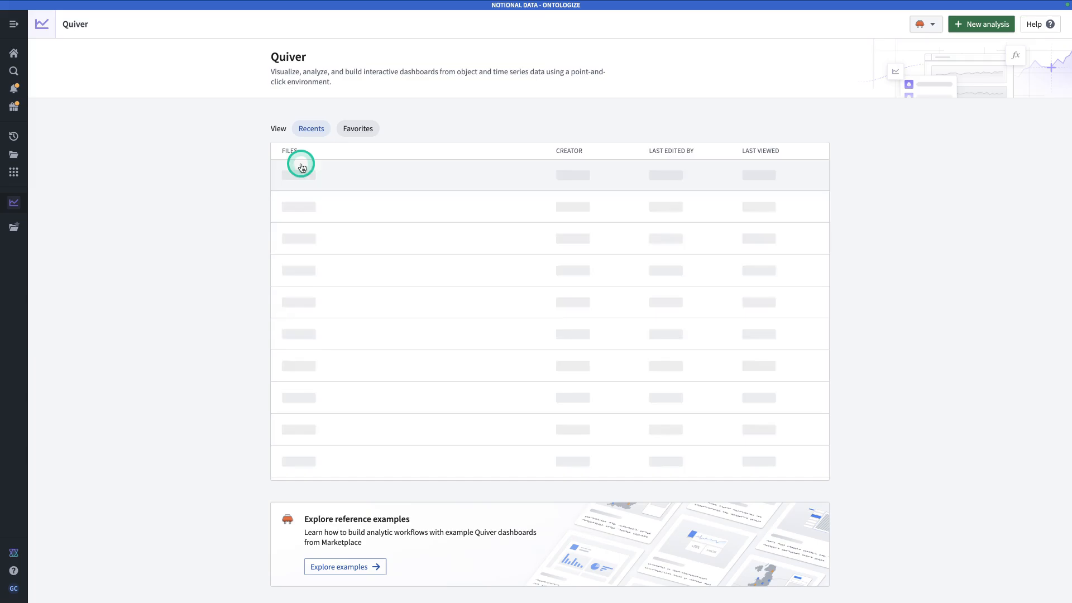
{"action": "left_click", "coordinate": [981, 24]}
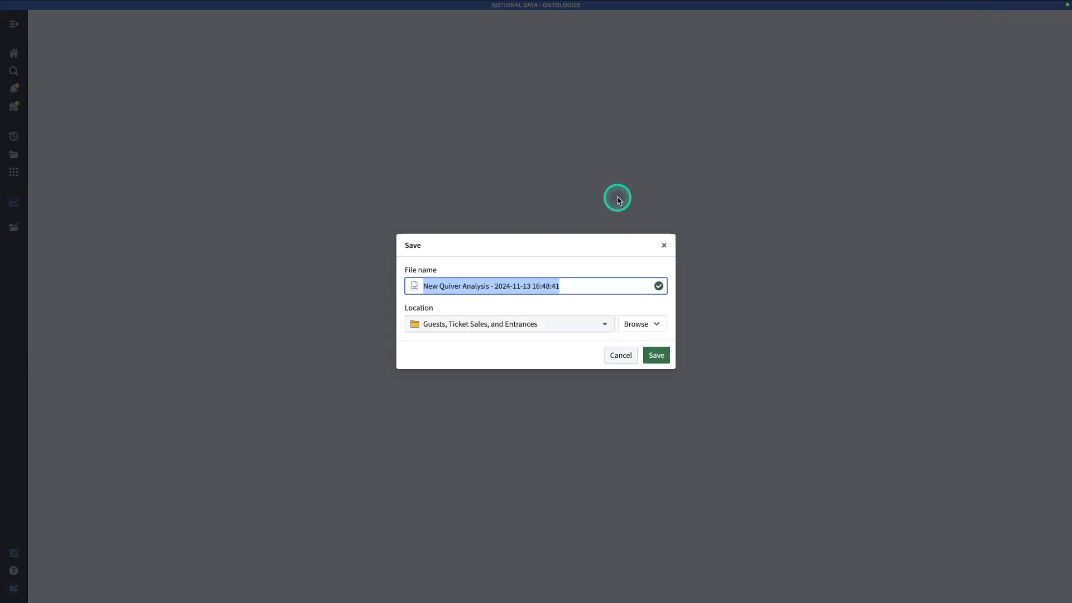
{"action": "type", "text": "Visual Functions Tutorial"}
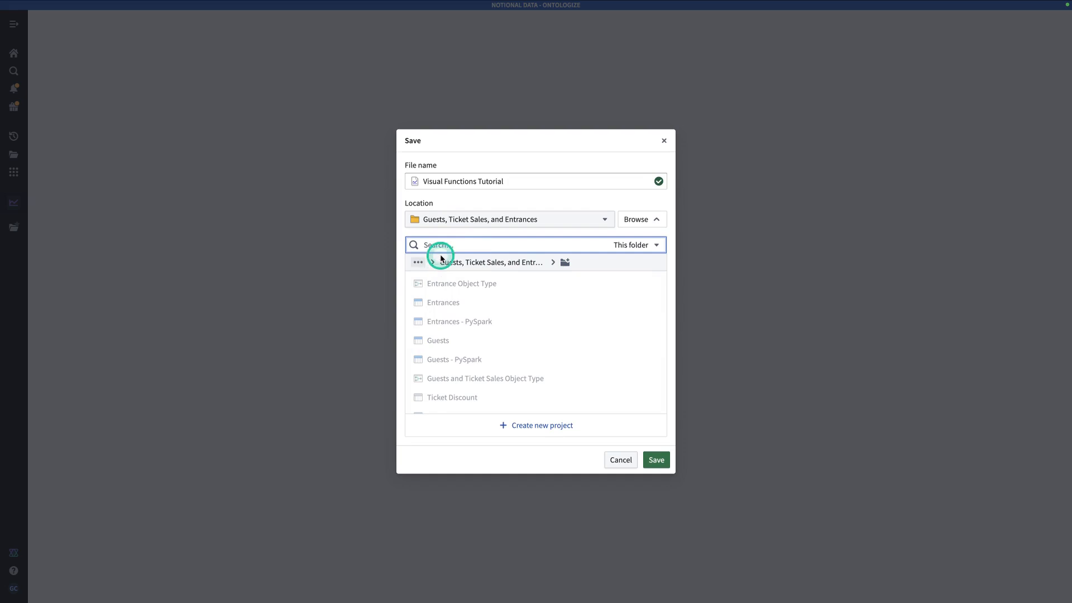
{"action": "left_click", "coordinate": [636, 245]}
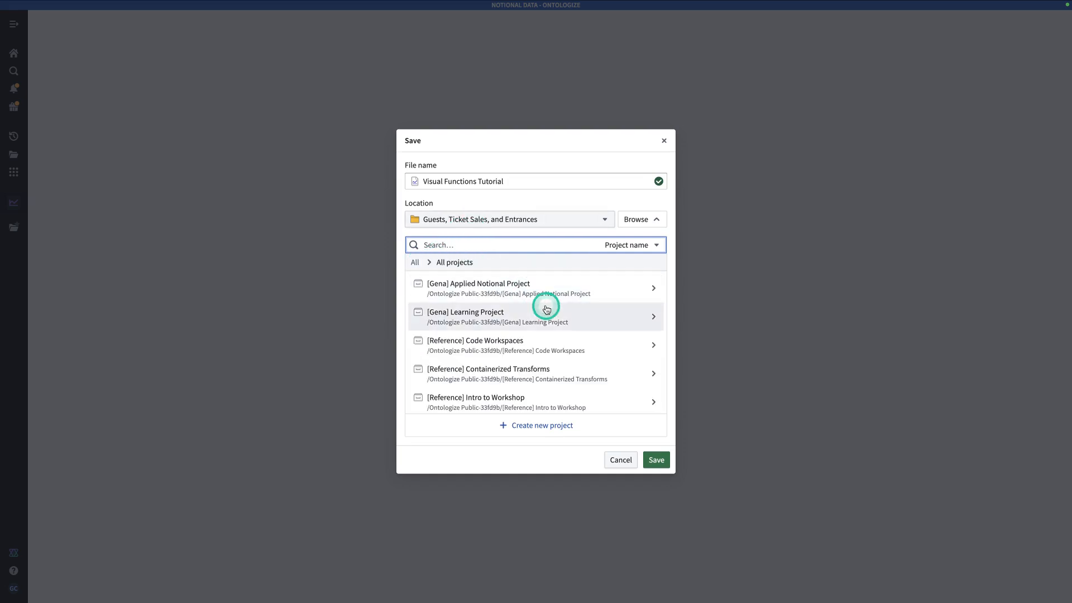
{"action": "left_click", "coordinate": [546, 316]}
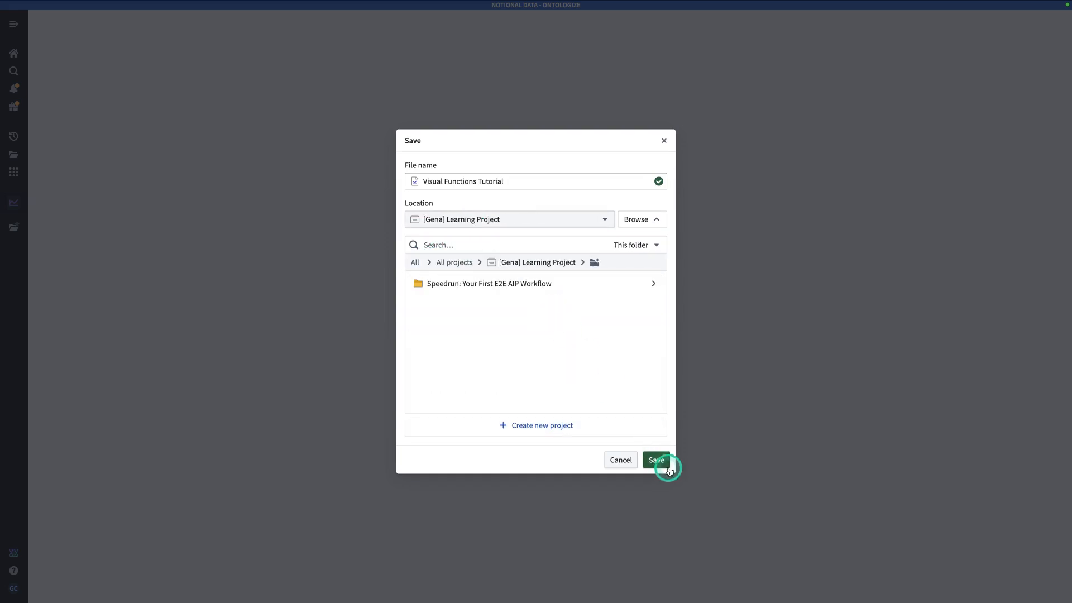
{"action": "left_click", "coordinate": [655, 460]}
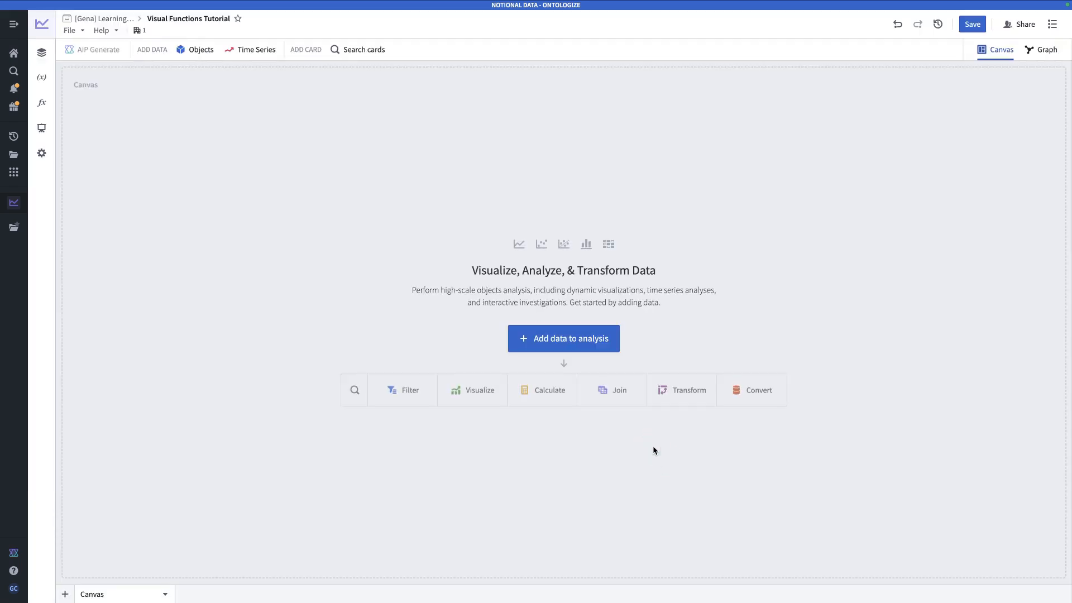
Add the Entrance object set (55,429 entrances) to the analysis as a table card.
{"action": "left_click", "coordinate": [650, 445]}
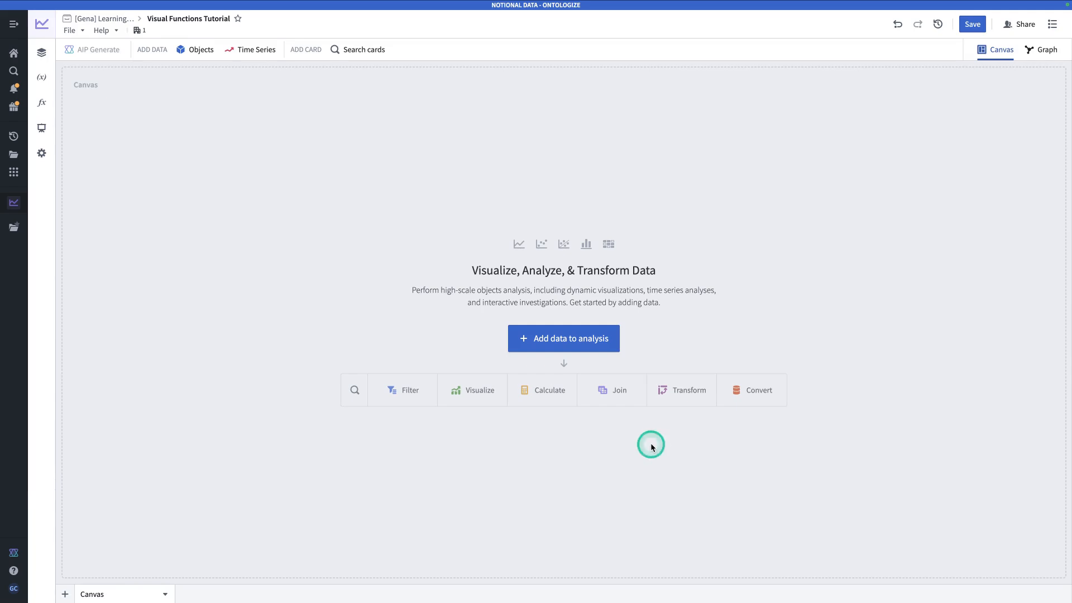
{"action": "left_click", "coordinate": [563, 339]}
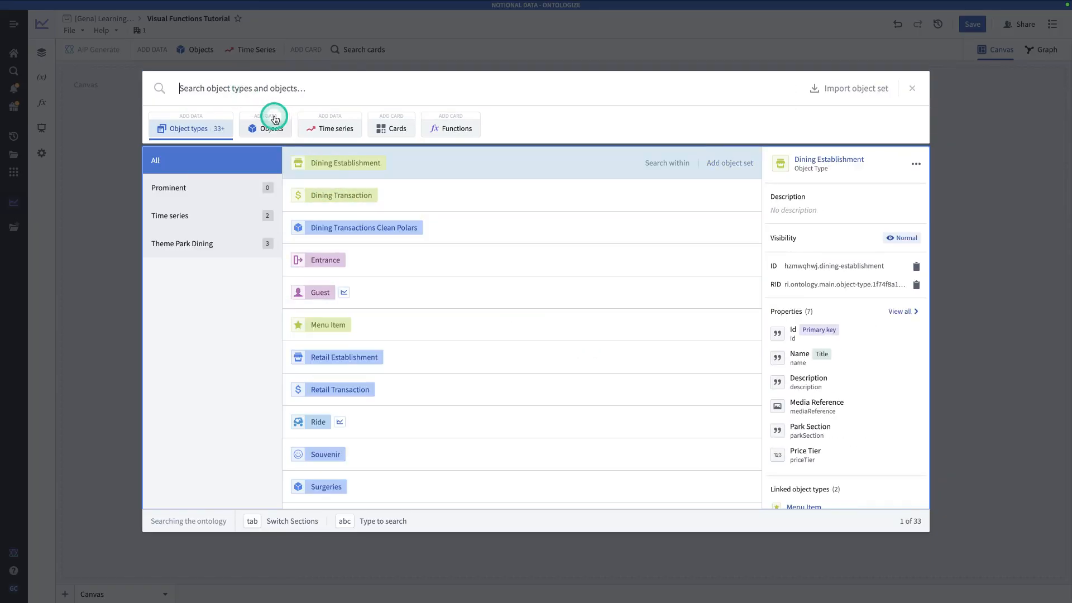
{"action": "type", "text": "entr"}
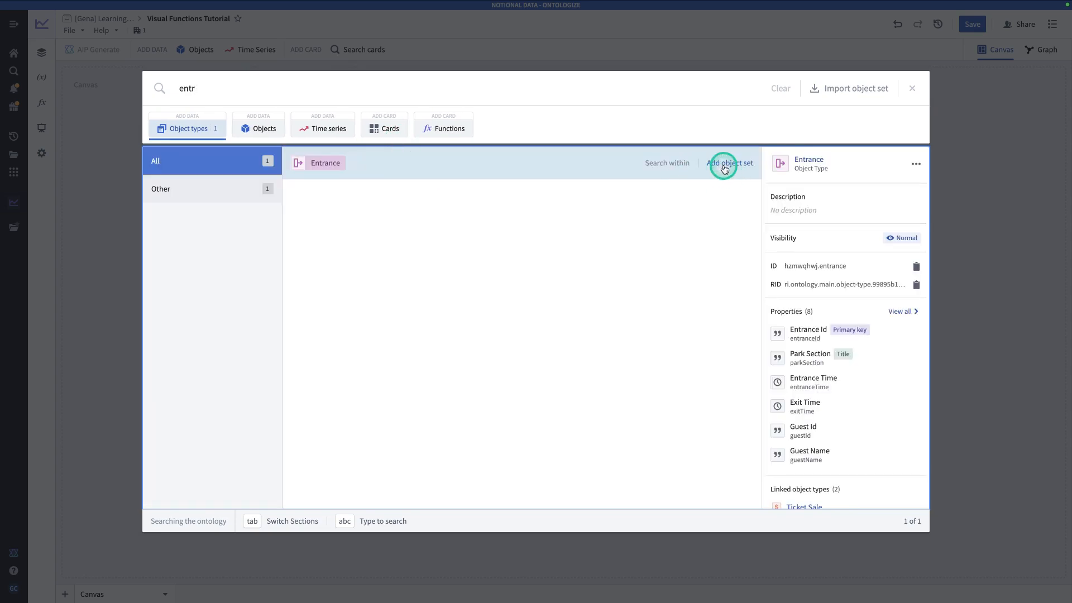
{"action": "left_click", "coordinate": [728, 162]}
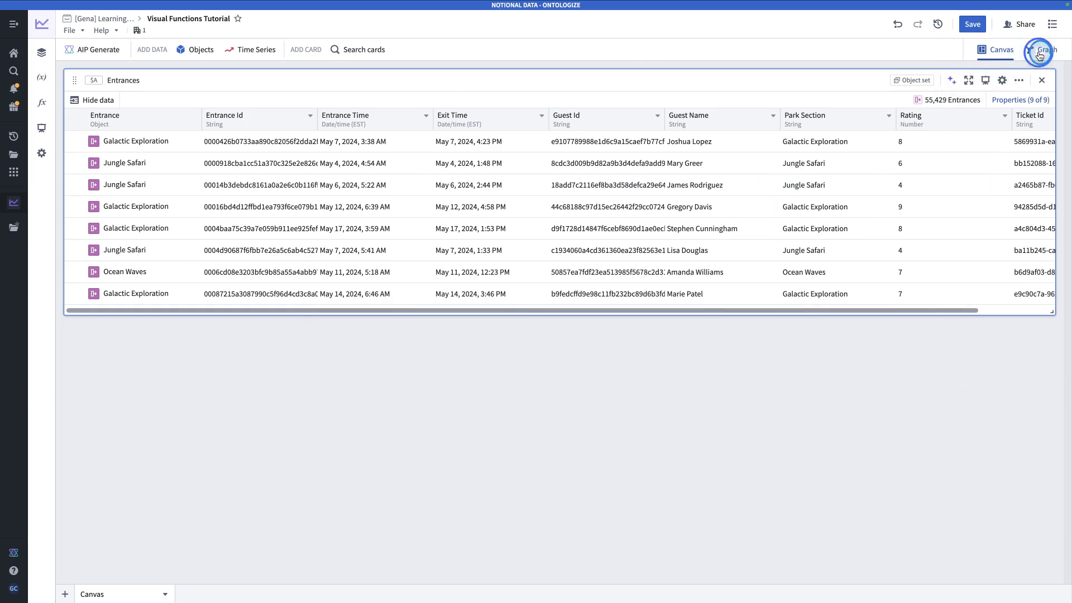
In the graph, add a Promoters filter on Entrances keeping Rating ≥ 9 (22,193 entrances).
{"action": "left_click", "coordinate": [1045, 49]}
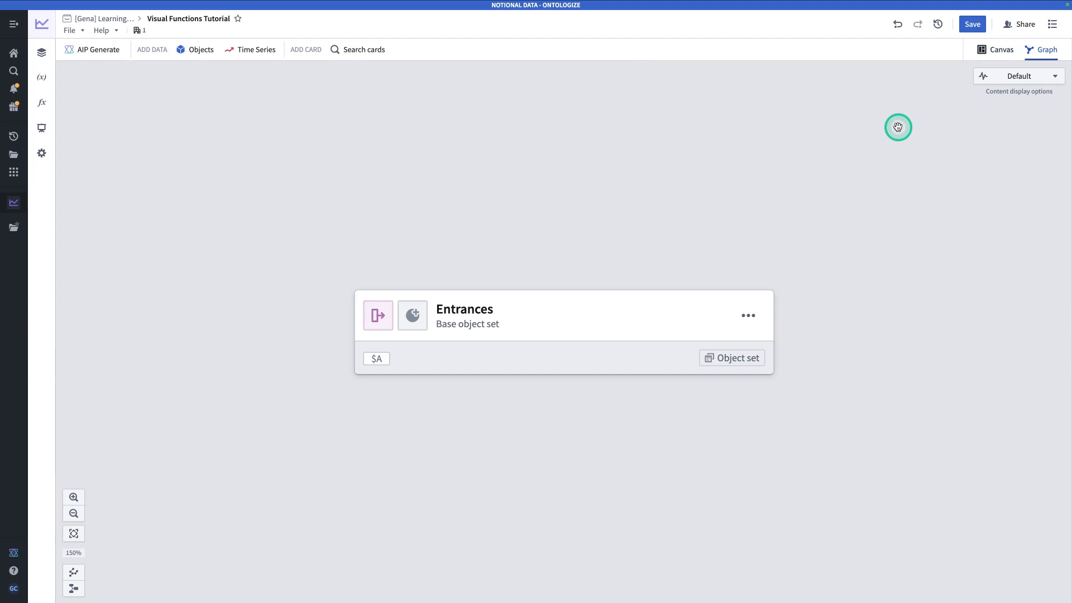
{"action": "mouse_move", "coordinate": [677, 234]}
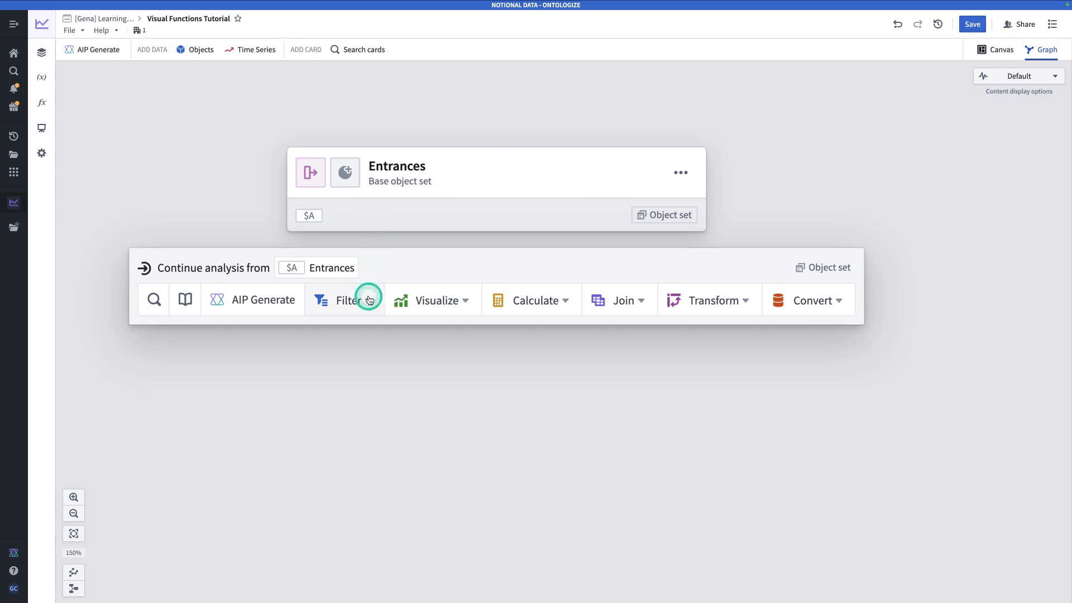
{"action": "left_click", "coordinate": [347, 299]}
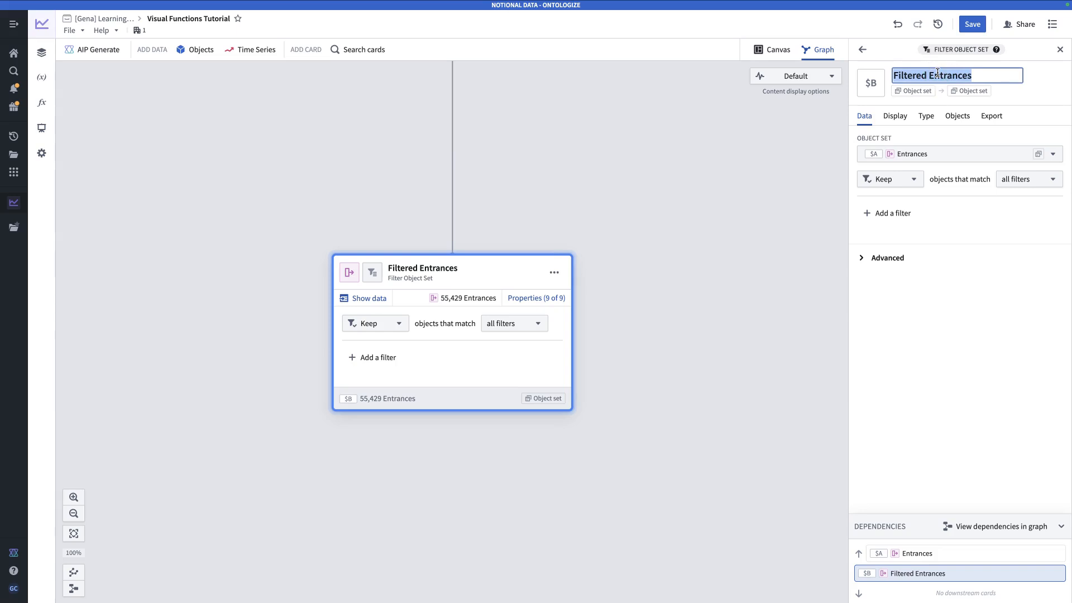
{"action": "type", "text": "Promoters"}
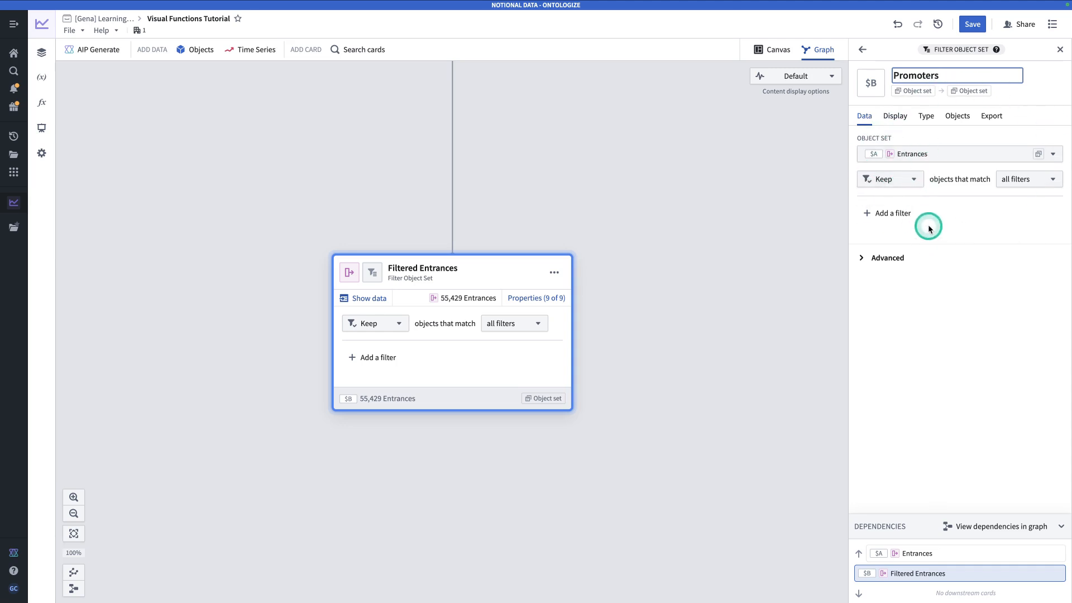
{"action": "left_click", "coordinate": [892, 213]}
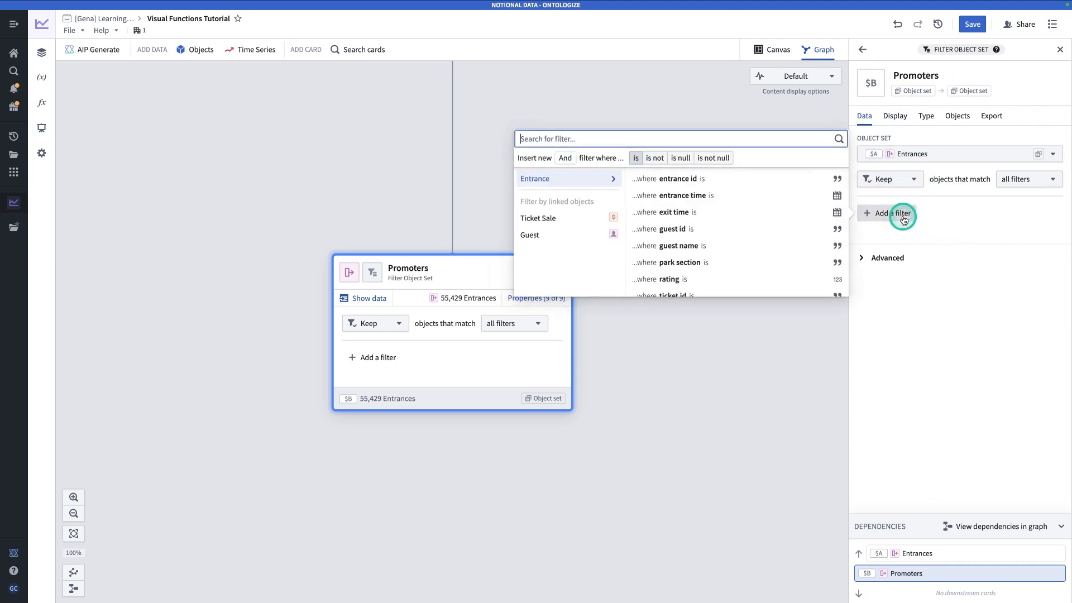
{"action": "type", "text": "rat"}
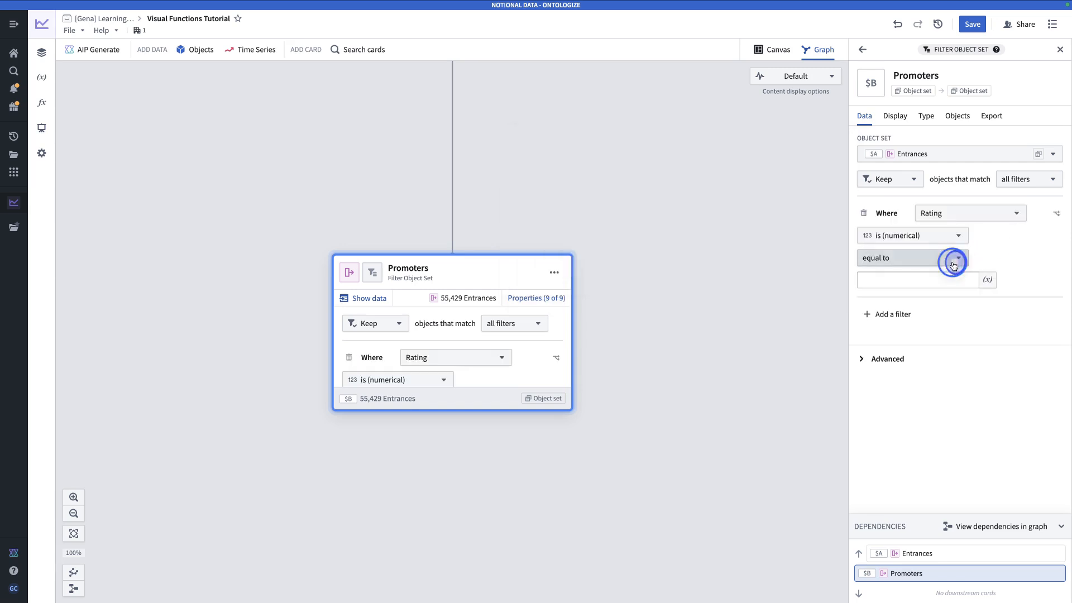
{"action": "left_click", "coordinate": [956, 263]}
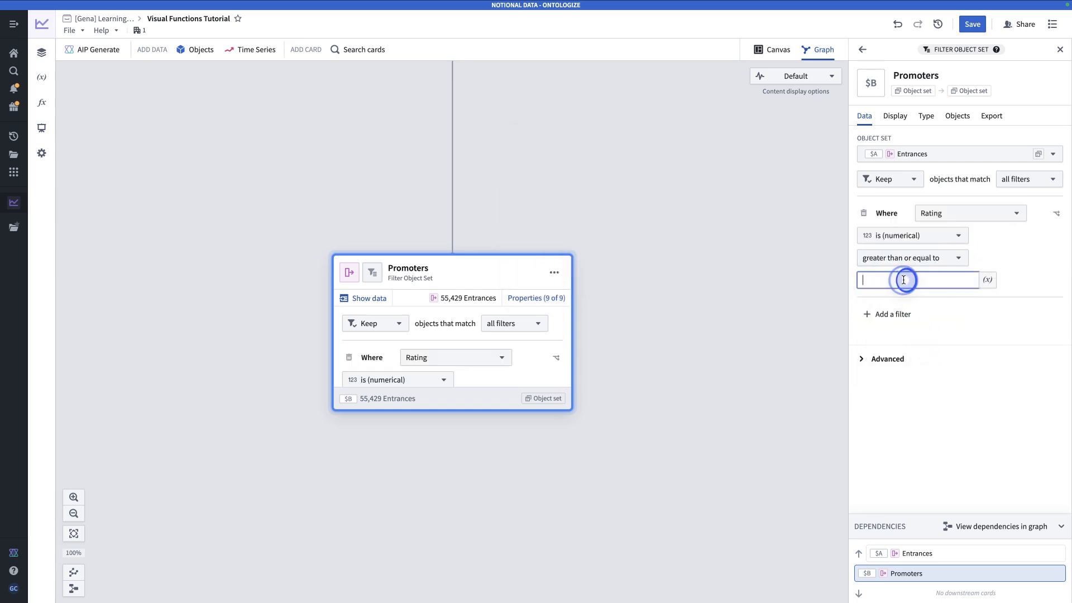
{"action": "type", "text": "9"}
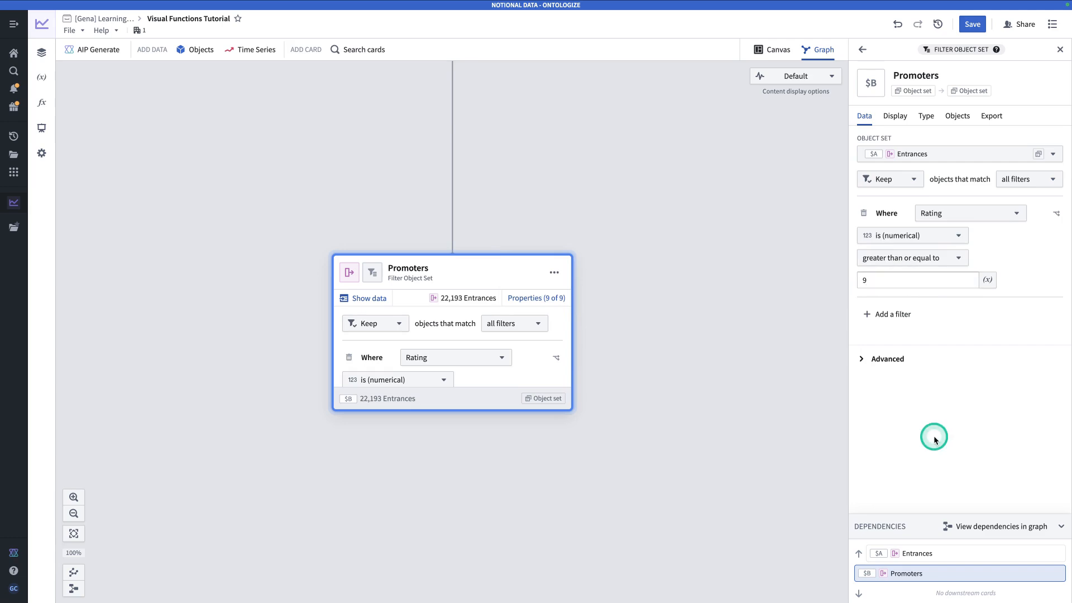
{"action": "mouse_move", "coordinate": [648, 237]}
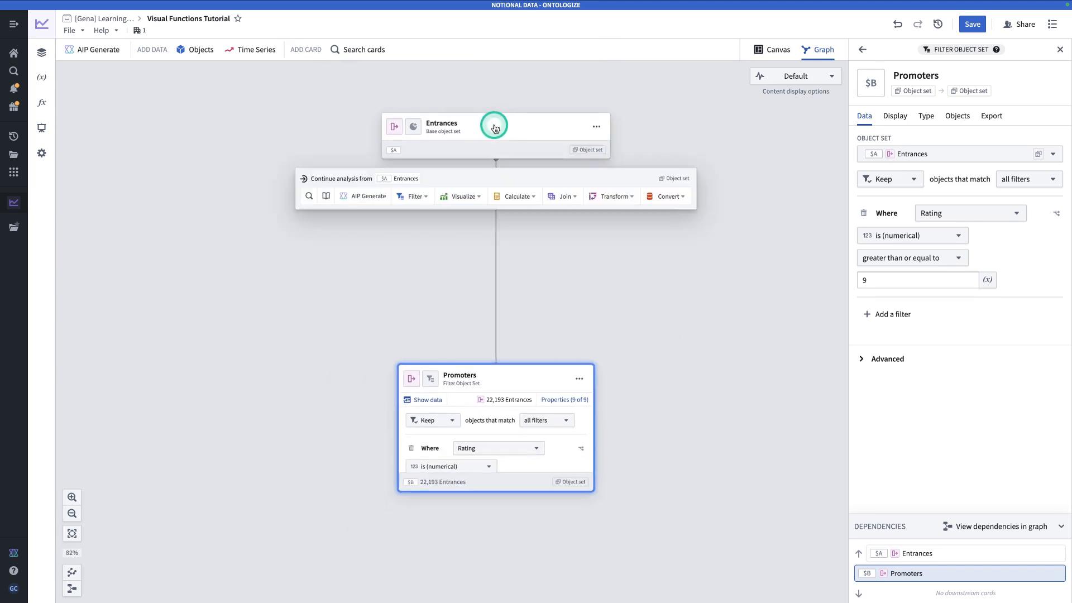
{"action": "mouse_move", "coordinate": [545, 129]}
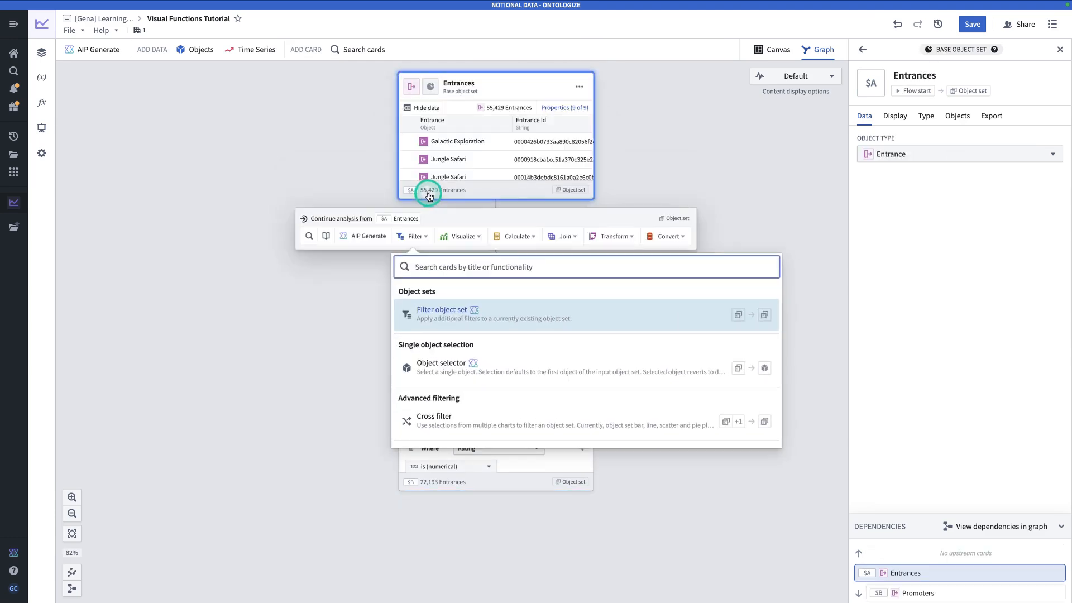
Add a Detractors filter on Entrances keeping Rating ≤ 6 (16,510 entrances).
{"action": "left_click", "coordinate": [442, 309]}
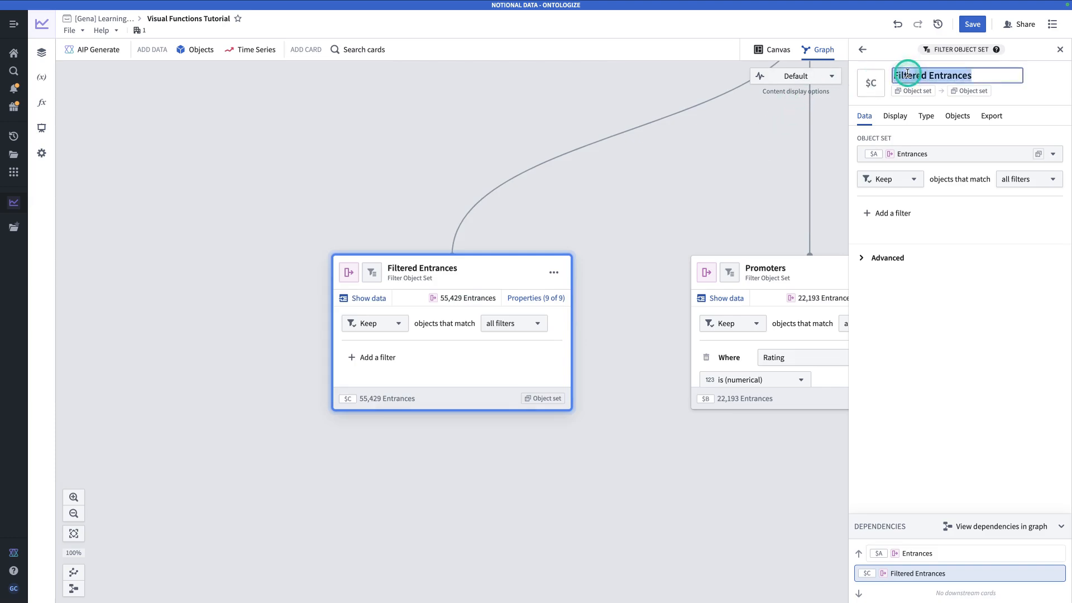
{"action": "type", "text": "Detractors"}
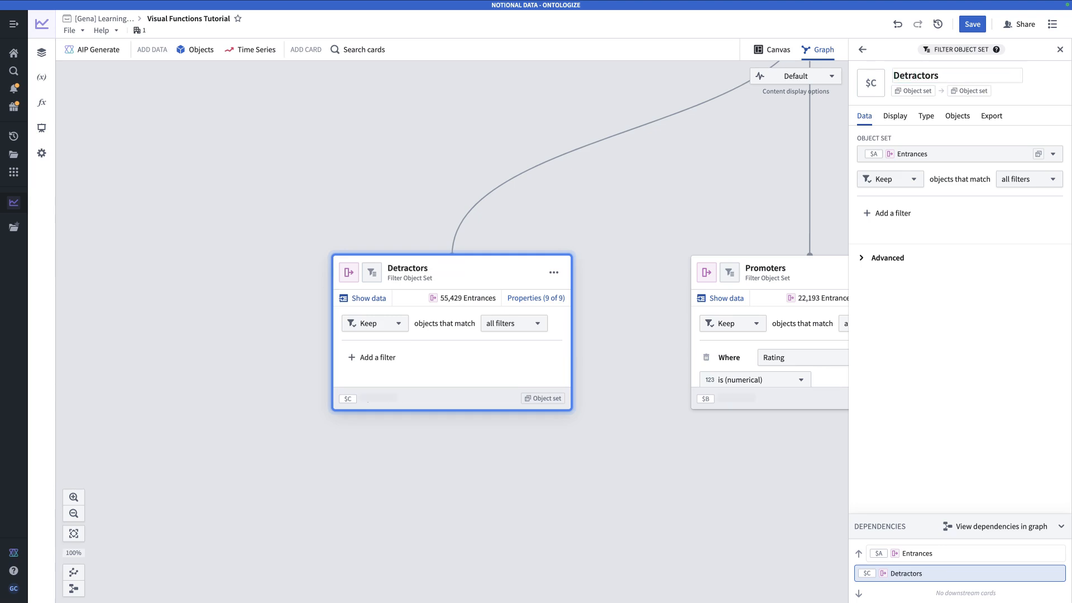
{"action": "left_click", "coordinate": [892, 213]}
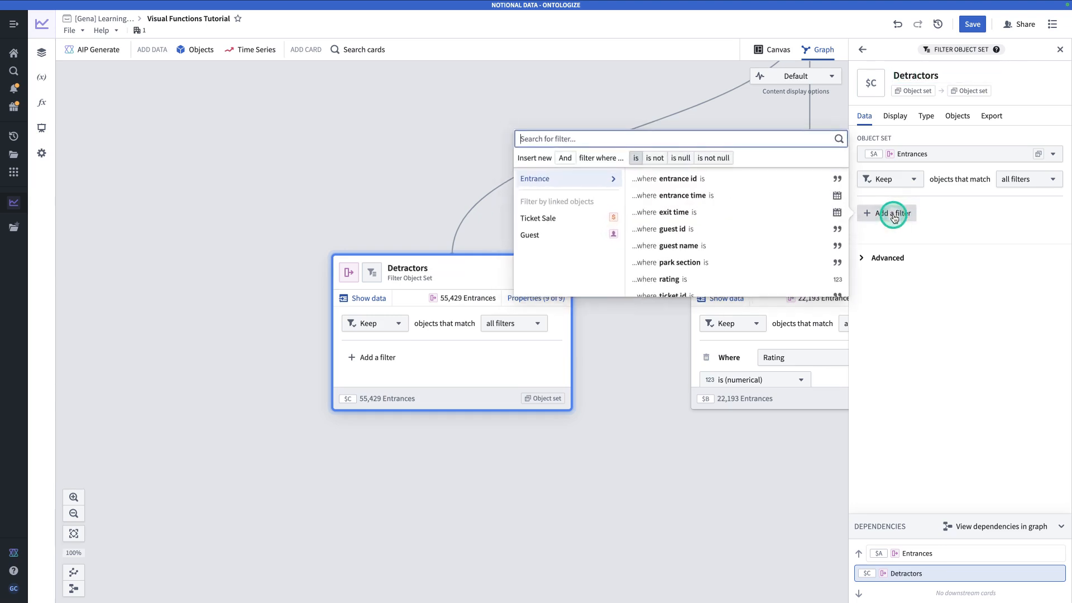
{"action": "type", "text": "rat"}
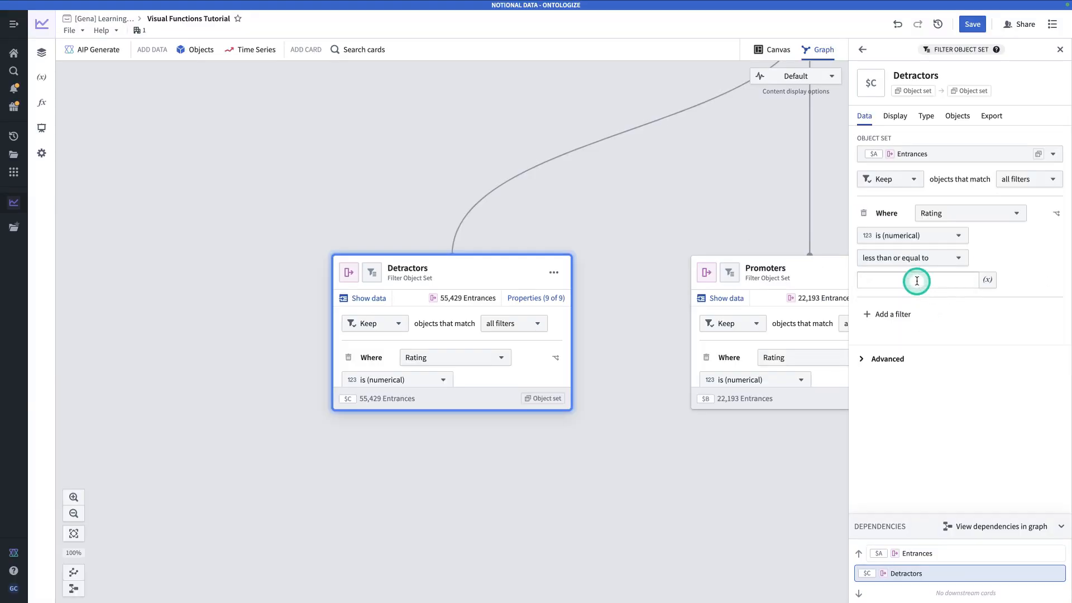
{"action": "type", "text": "6"}
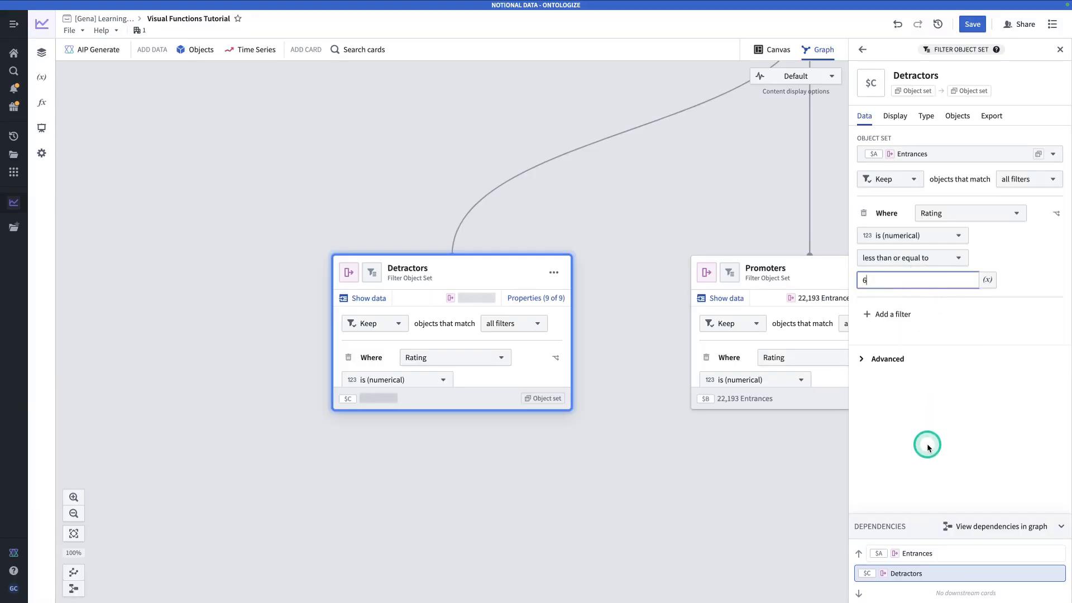
{"action": "type", "text": "6"}
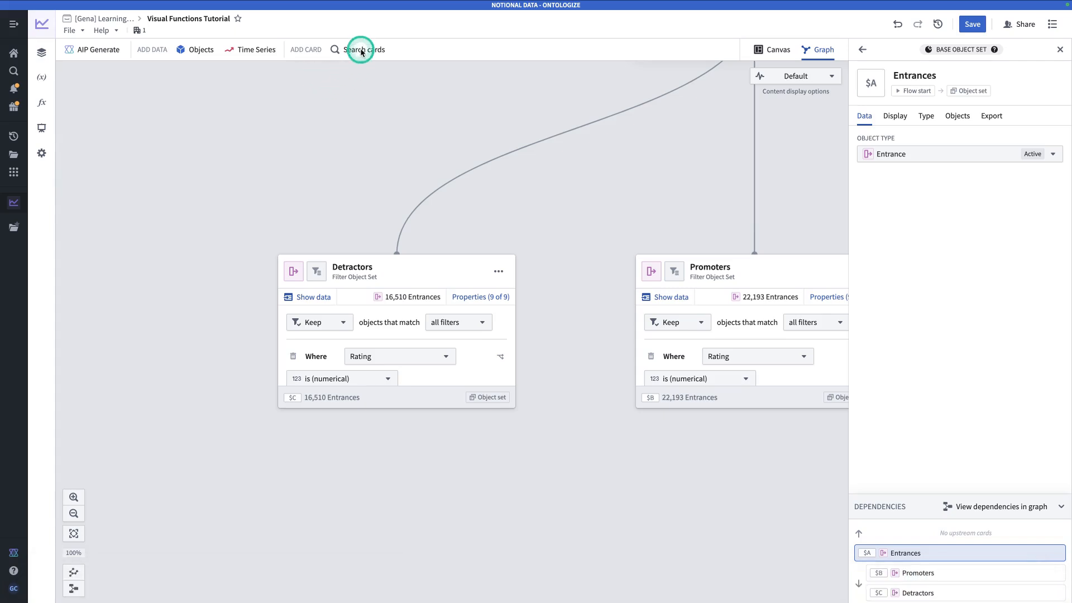
Add a Numeric aggregation card 'Total Respondents' counting all Entrances (55,429).
{"action": "left_click", "coordinate": [360, 49]}
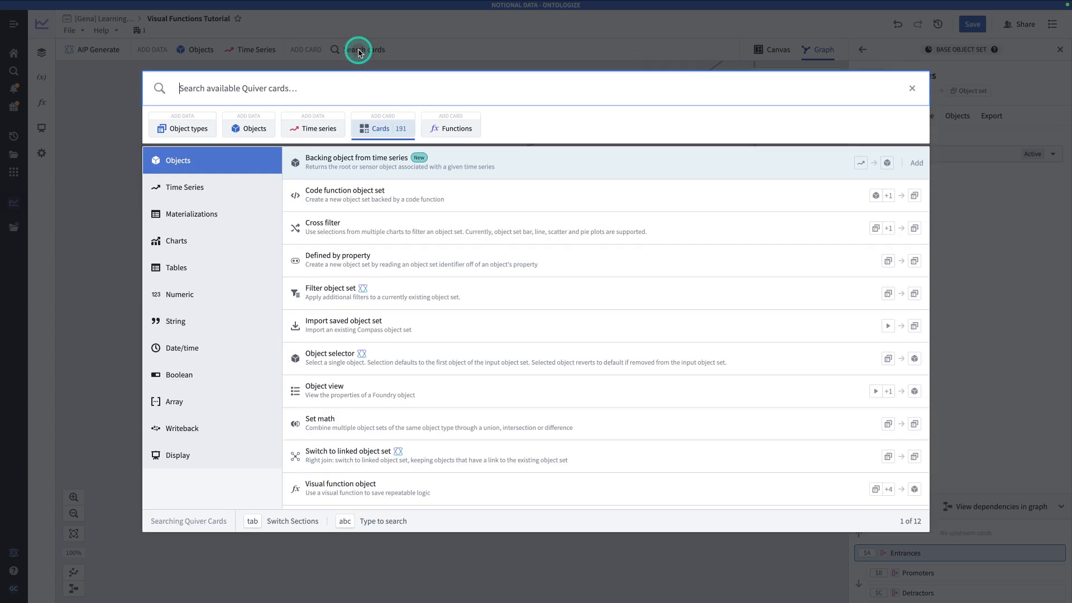
{"action": "type", "text": "numeric"}
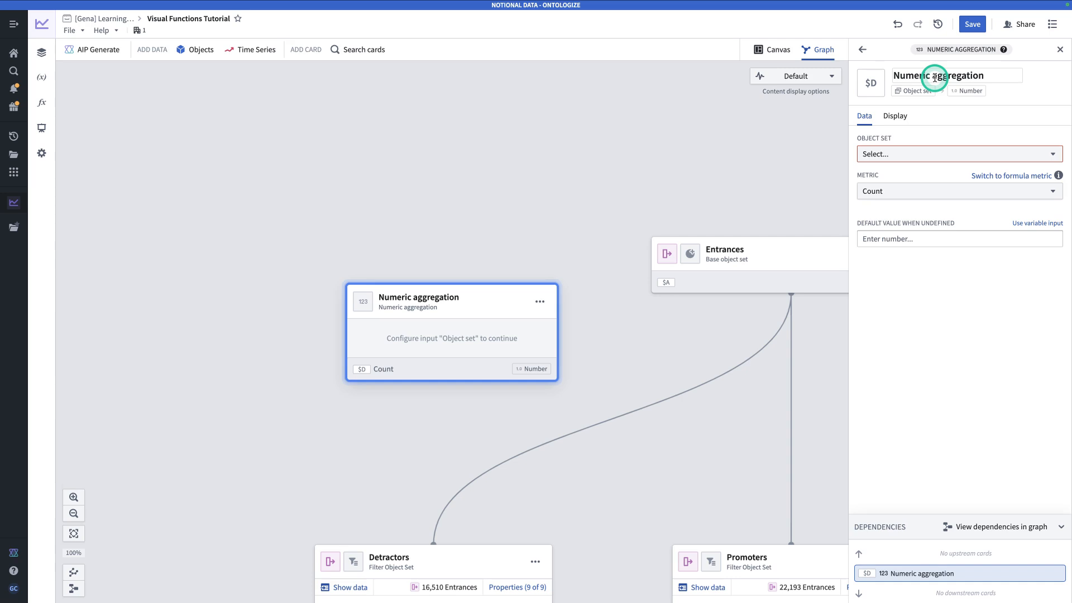
{"action": "type", "text": "T"}
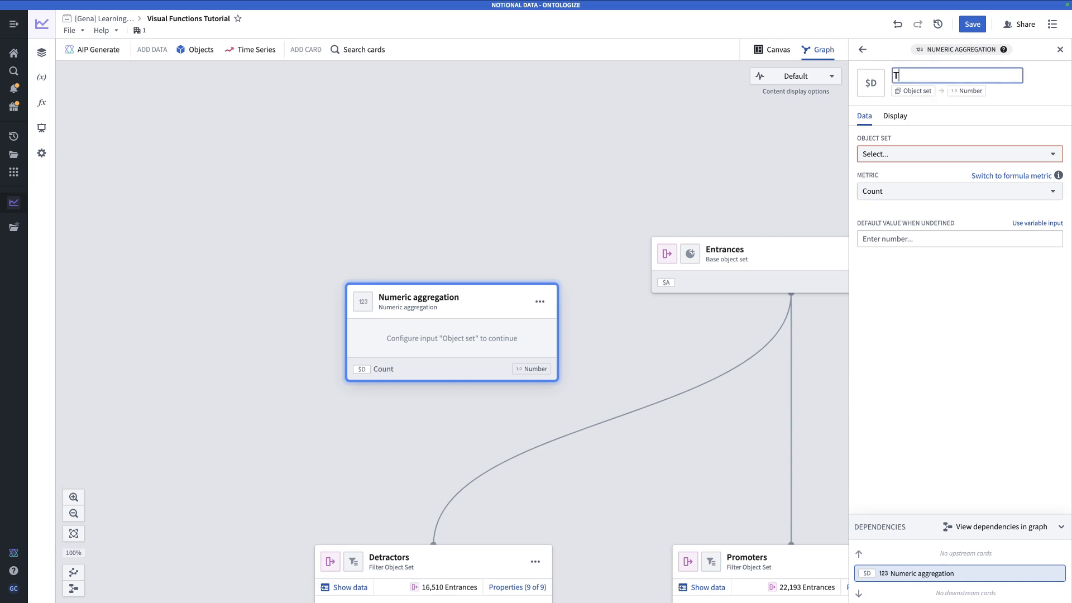
{"action": "type", "text": "otal Resp"}
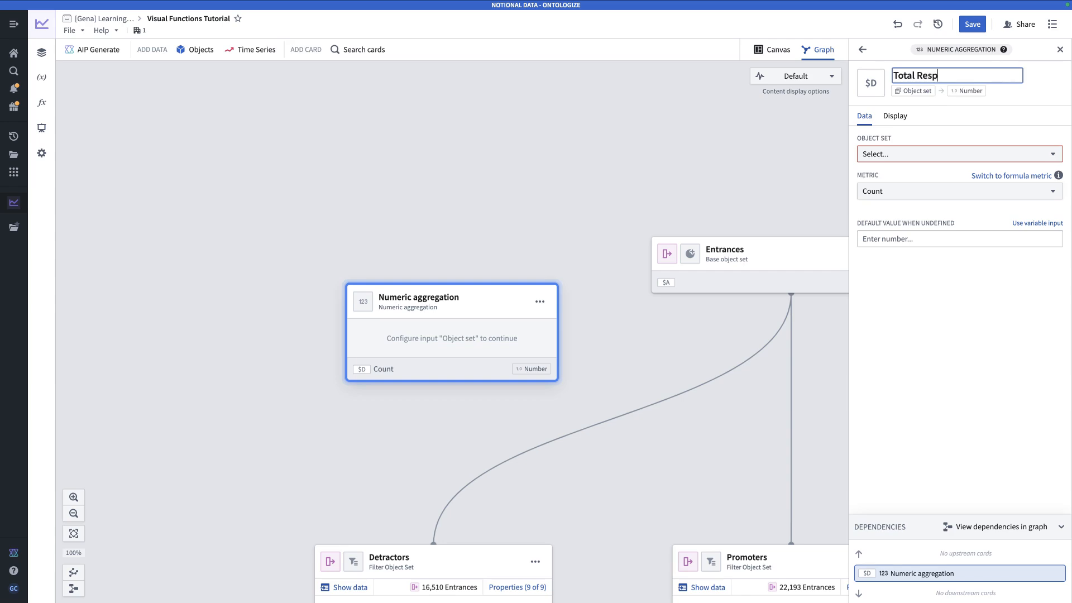
{"action": "type", "text": "ondents"}
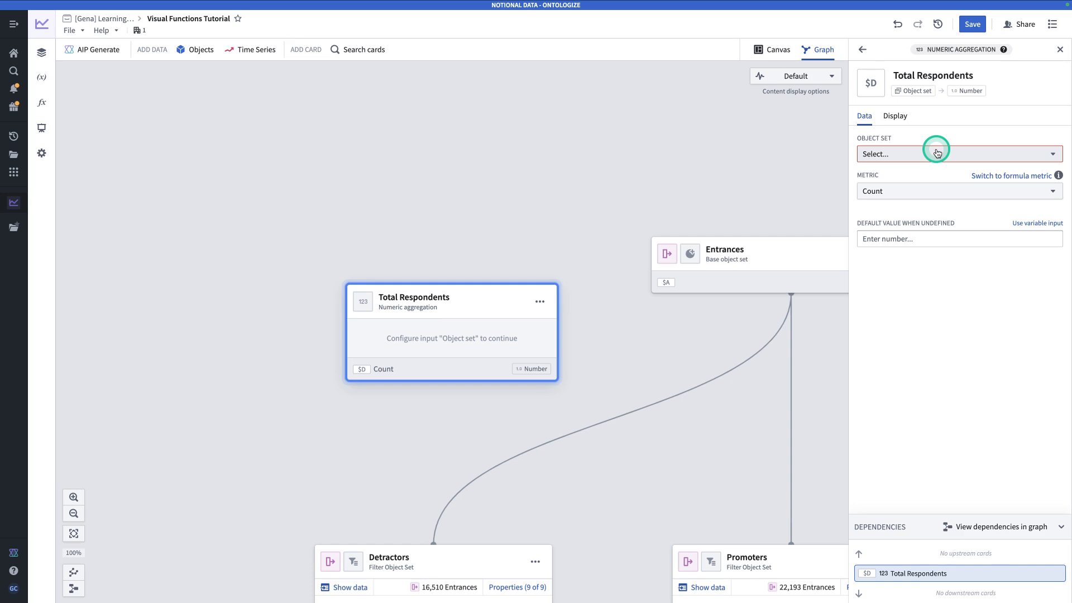
{"action": "left_click", "coordinate": [956, 154]}
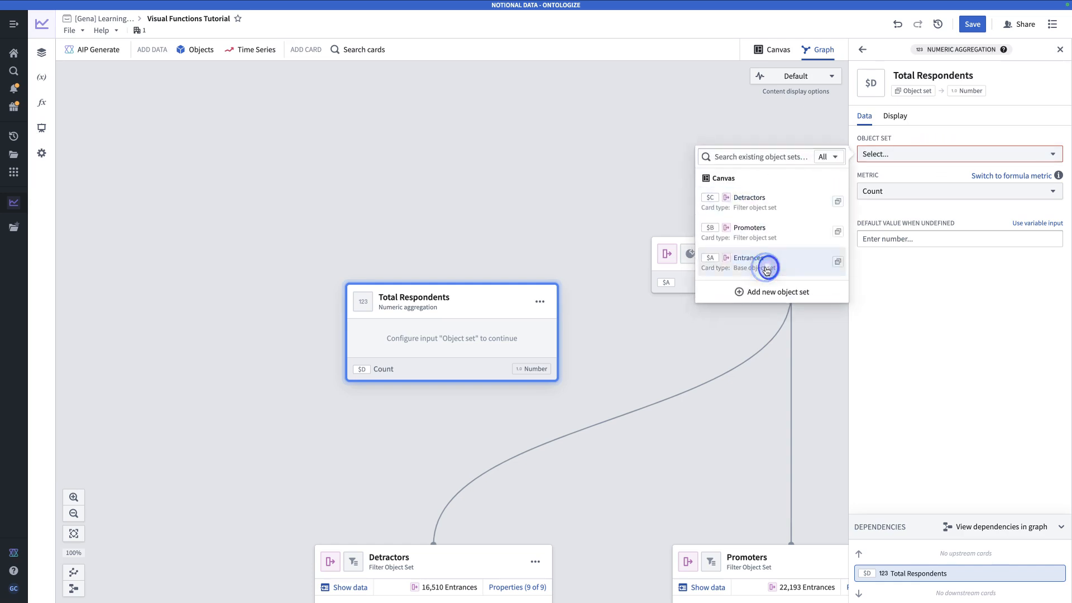
{"action": "left_click", "coordinate": [749, 262]}
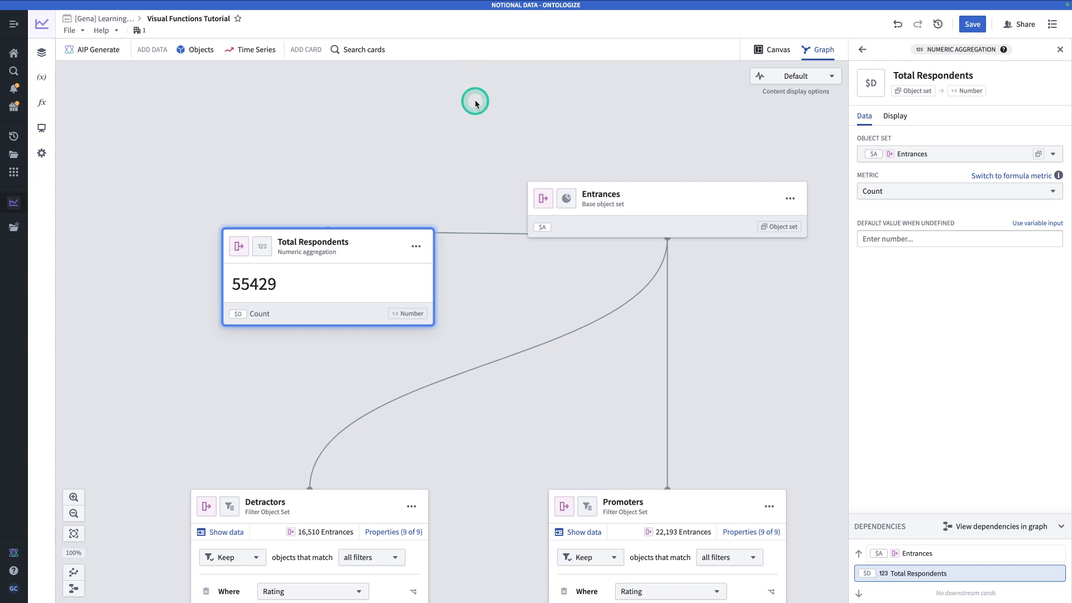
{"action": "left_click_drag", "start_coordinate": [474, 103], "coordinate": [493, 74]}
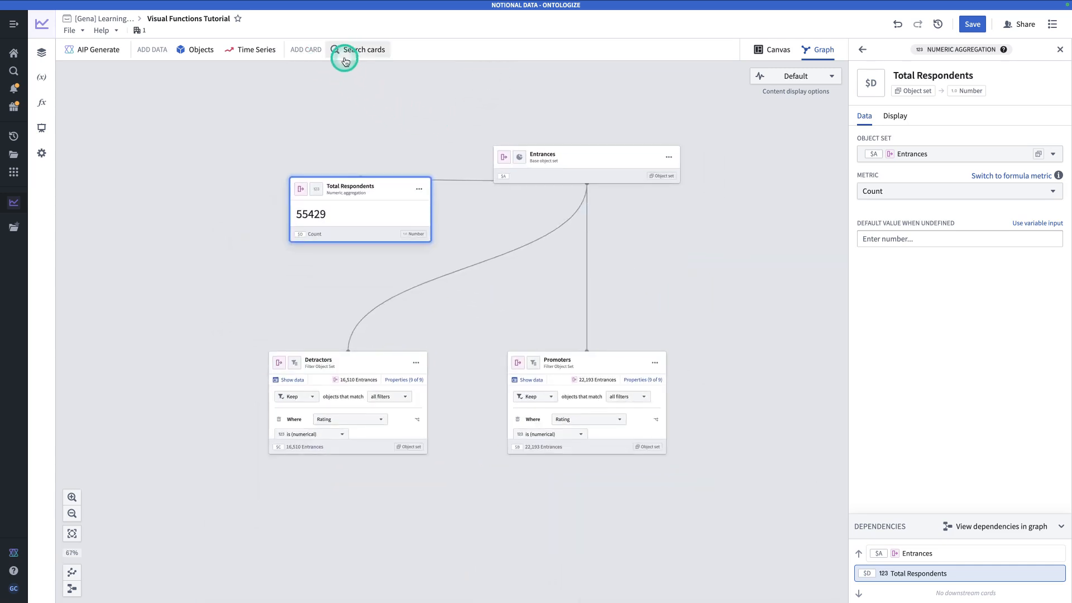
Add a 'Count of Promoters' aggregation card counting the Promoters set (22,193).
{"action": "left_click", "coordinate": [360, 49]}
{"action": "type", "text": "Count of"}
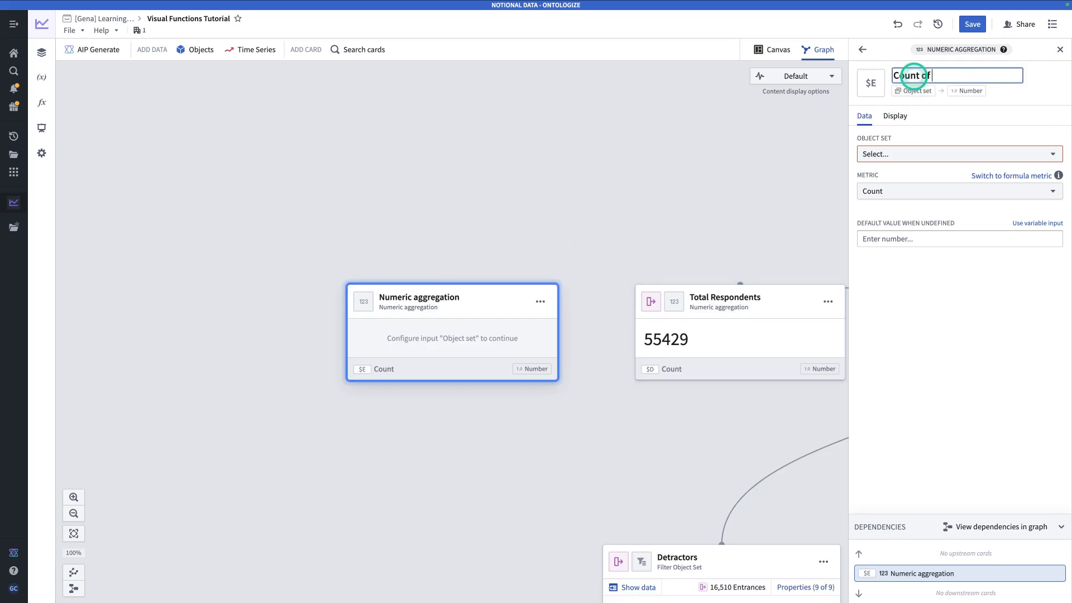
{"action": "type", "text": "Promoters"}
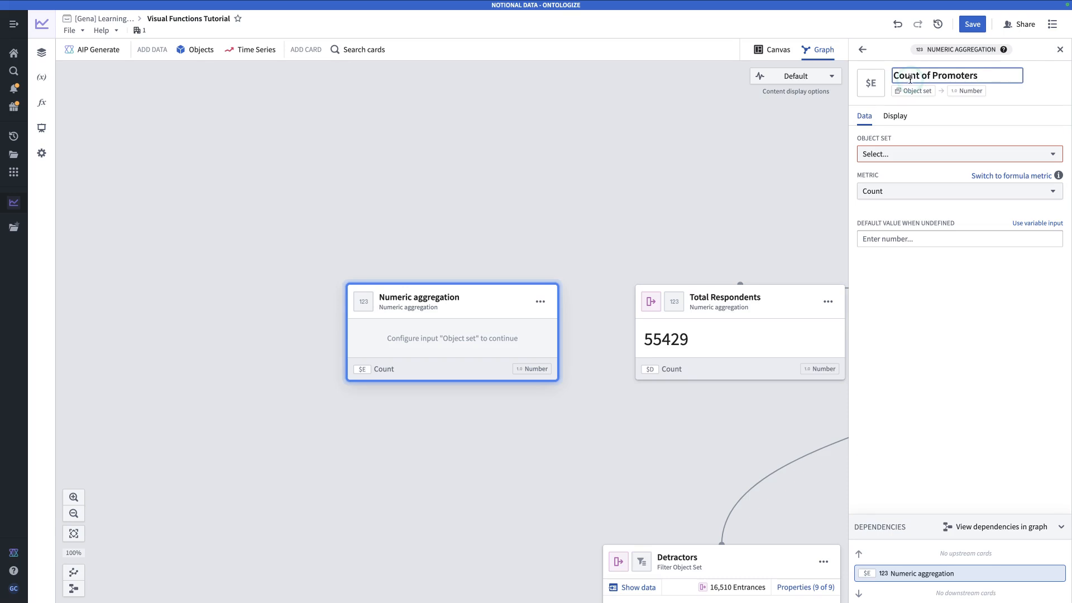
{"action": "left_click", "coordinate": [957, 154]}
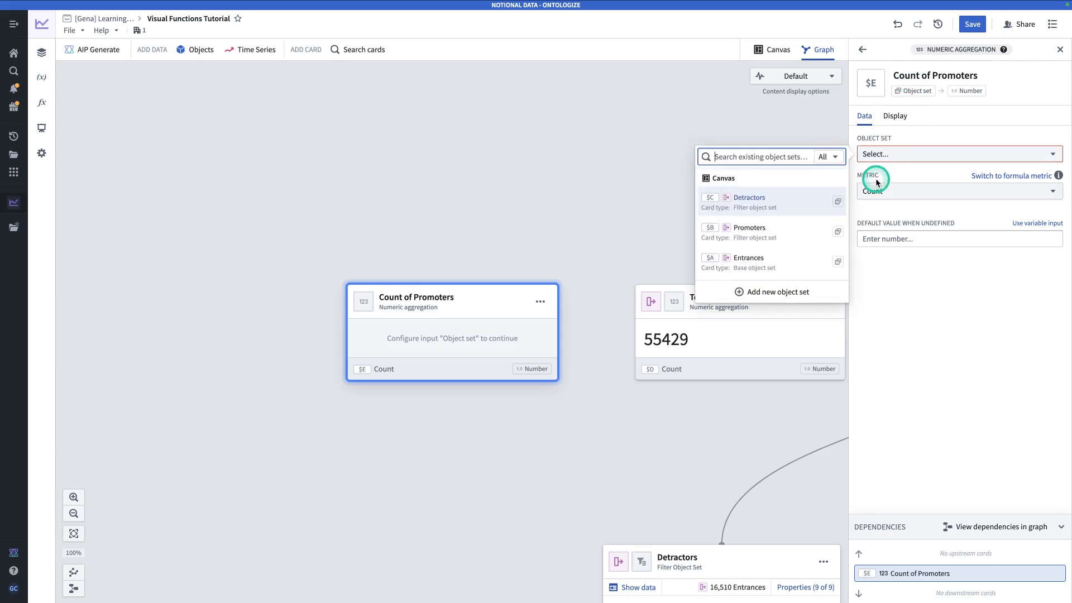
{"action": "left_click", "coordinate": [750, 227]}
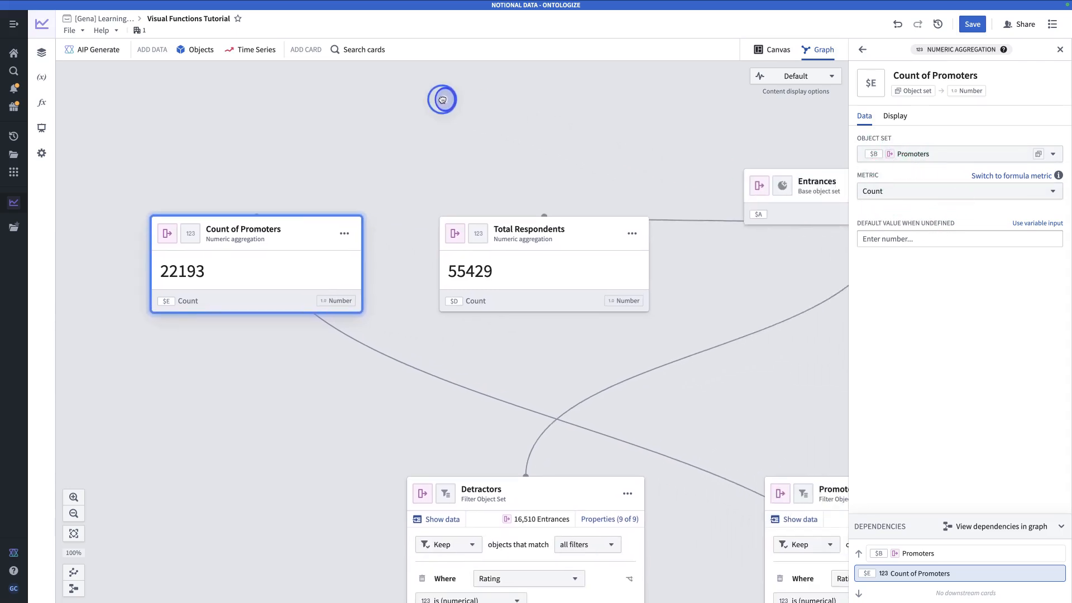
{"action": "left_click", "coordinate": [354, 49]}
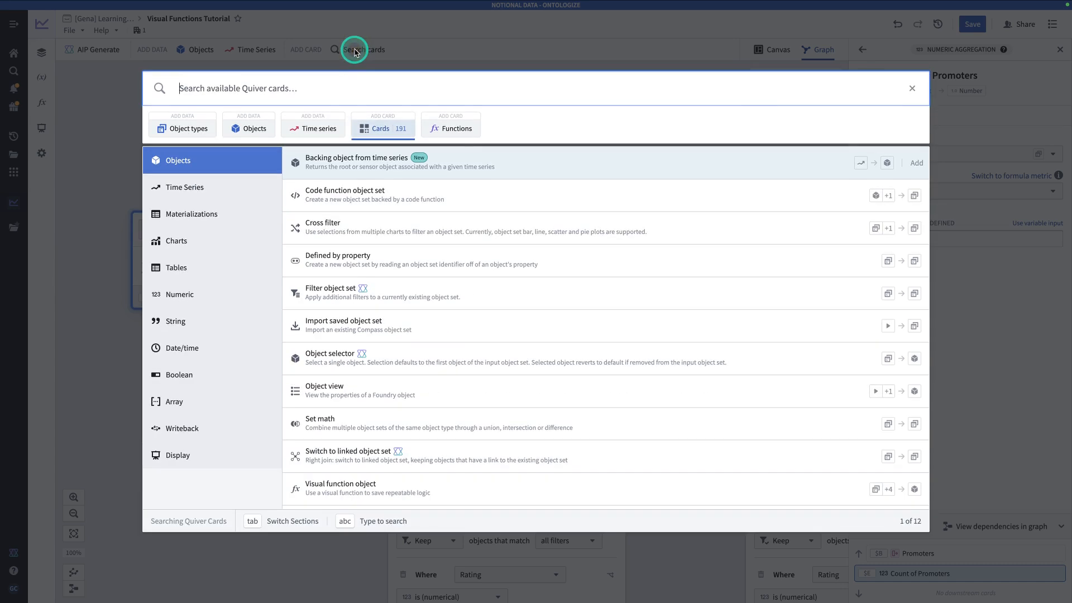
Add a 'Count of Detractors' aggregation card counting the Detractors set (16,510).
{"action": "type", "text": "numeric agg"}
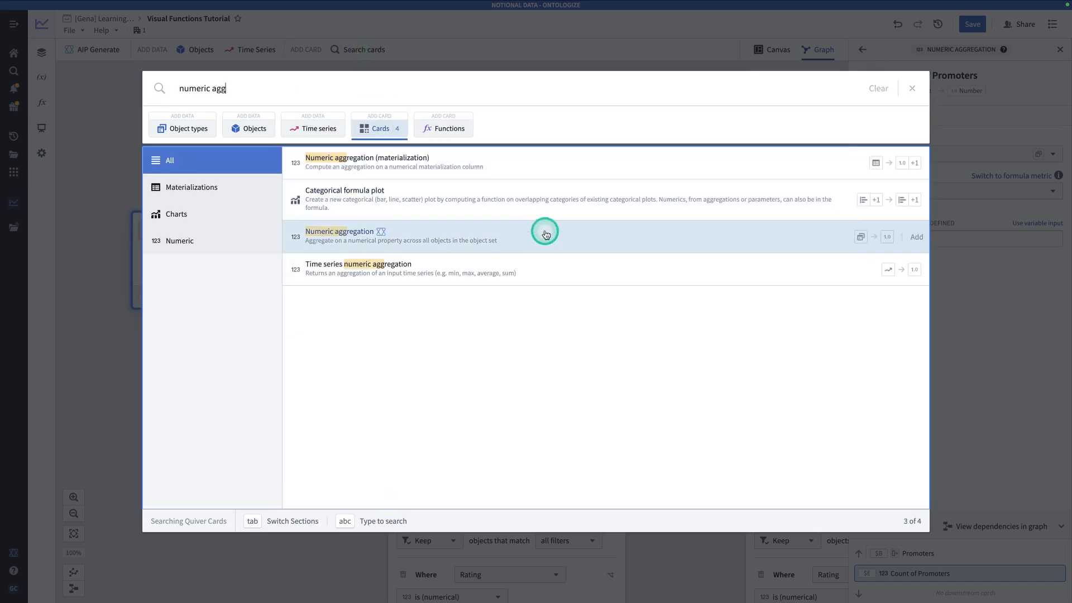
{"action": "left_click", "coordinate": [545, 236]}
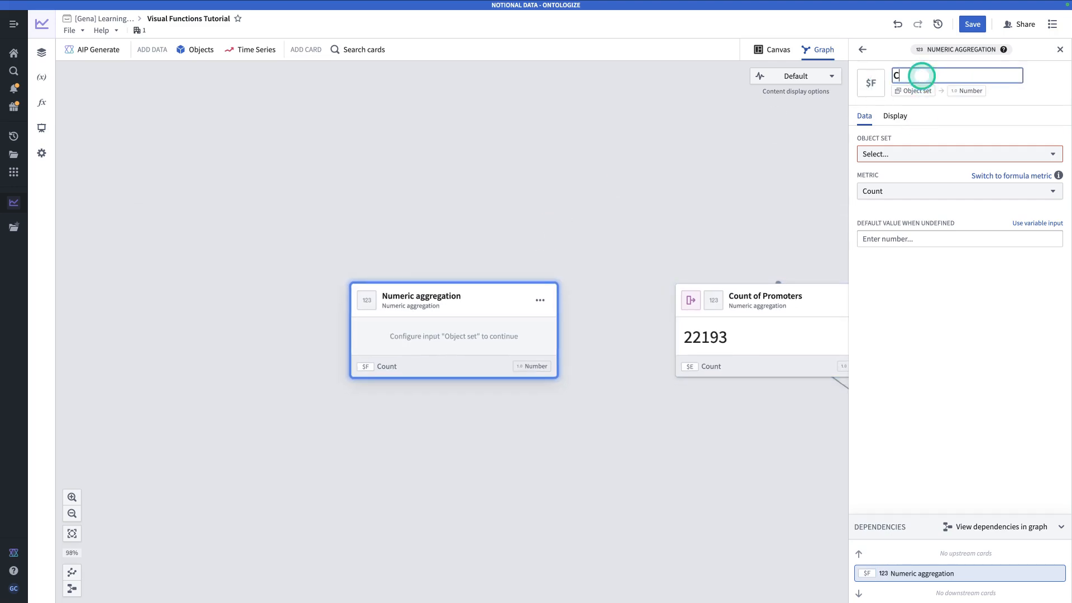
{"action": "type", "text": "ount of Detractors"}
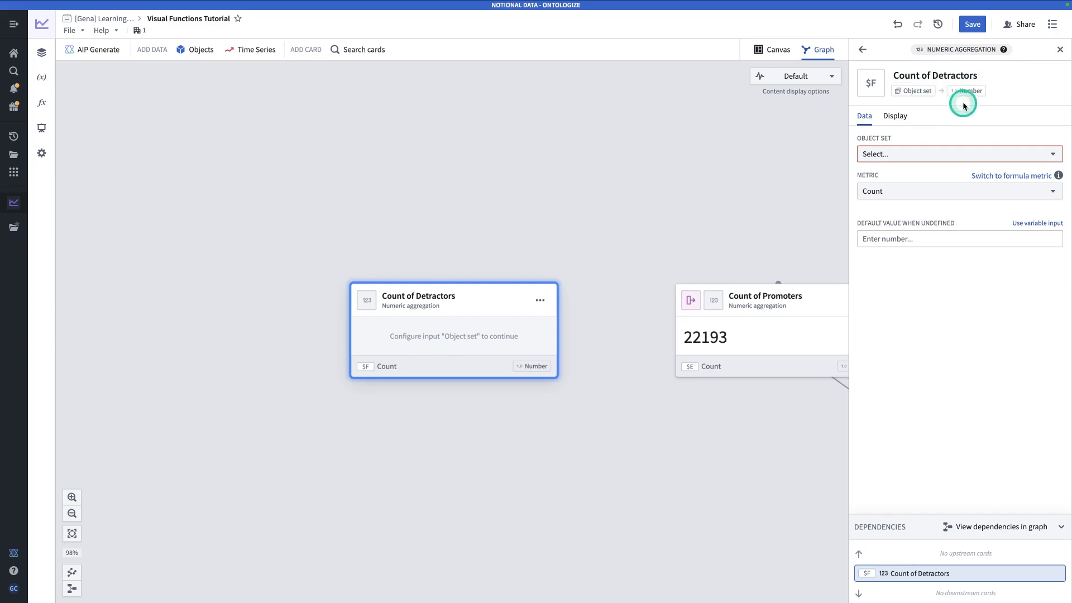
{"action": "left_click", "coordinate": [960, 154]}
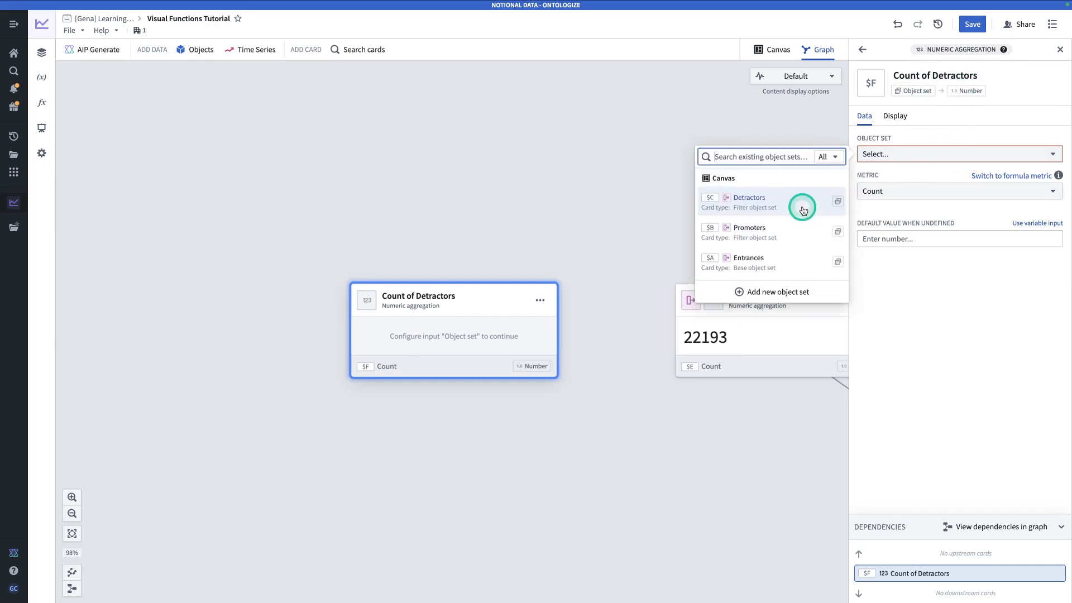
{"action": "left_click", "coordinate": [749, 198]}
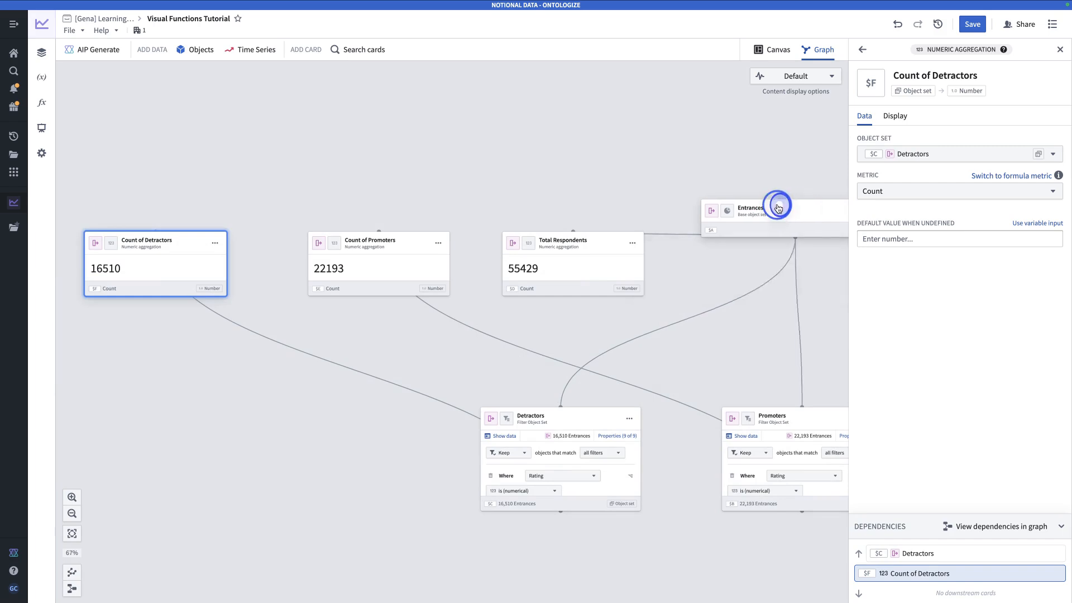
{"action": "left_click_drag", "start_coordinate": [776, 208], "coordinate": [421, 75]}
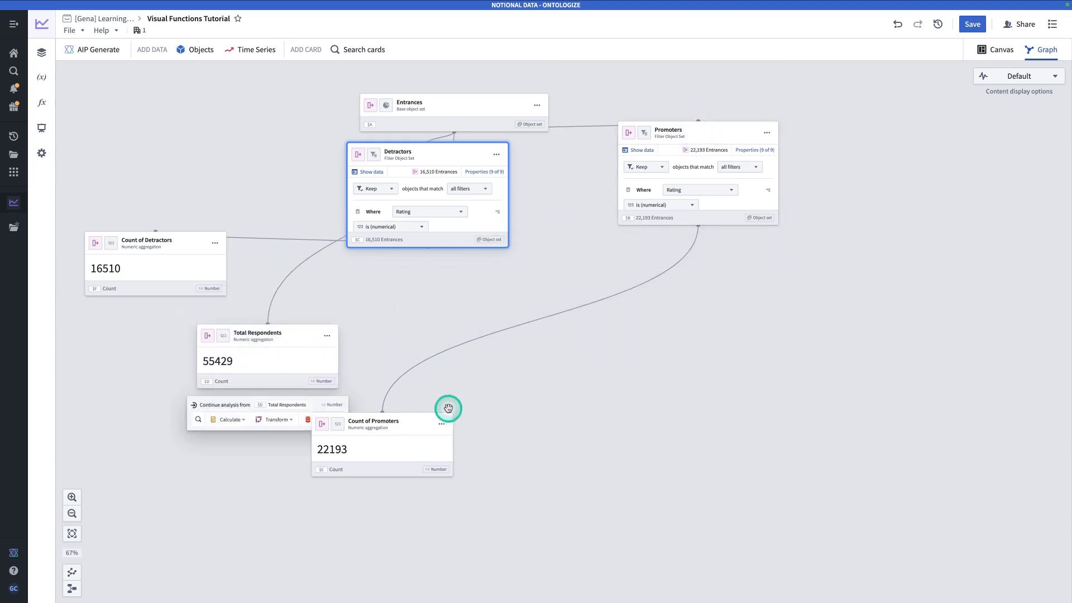
Place Count of Promoters and Count of Detractors beneath their source filter cards.
{"action": "left_click_drag", "start_coordinate": [384, 424], "coordinate": [730, 451]}
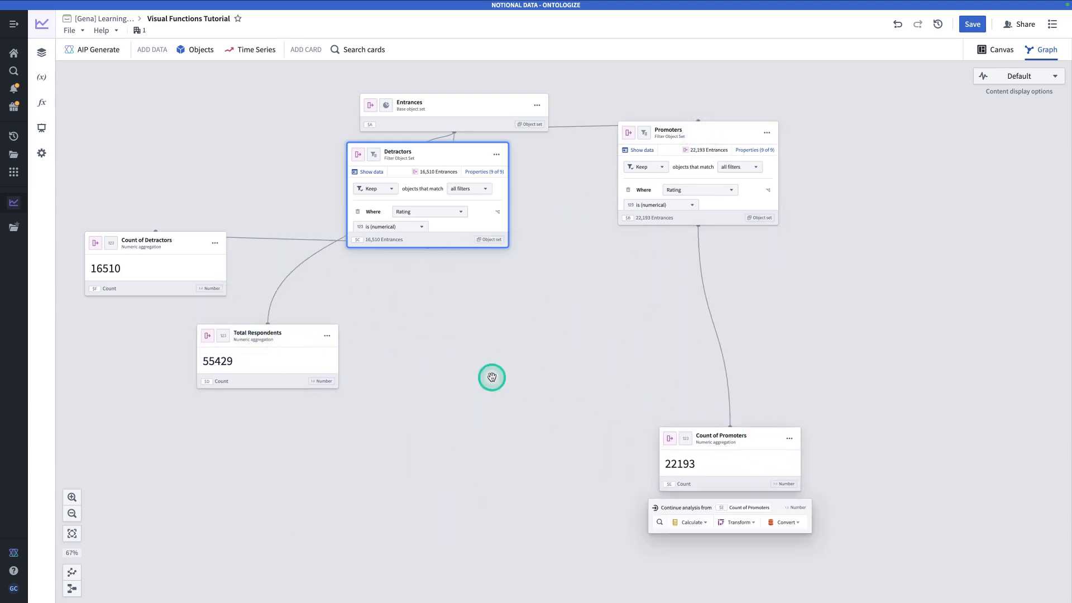
{"action": "left_click_drag", "start_coordinate": [155, 263], "coordinate": [484, 455]}
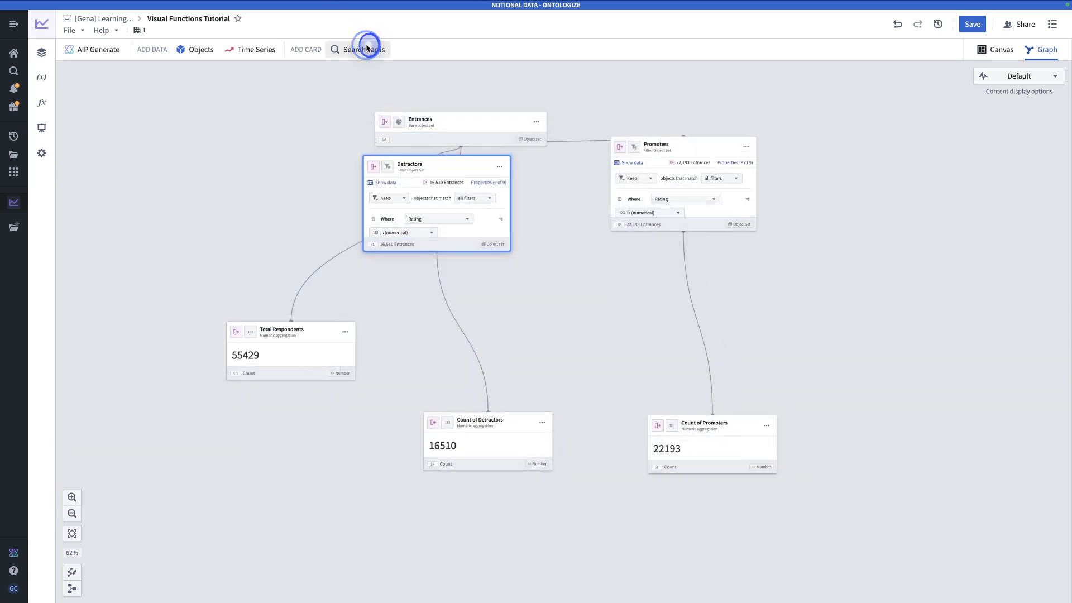
{"action": "left_click", "coordinate": [363, 49]}
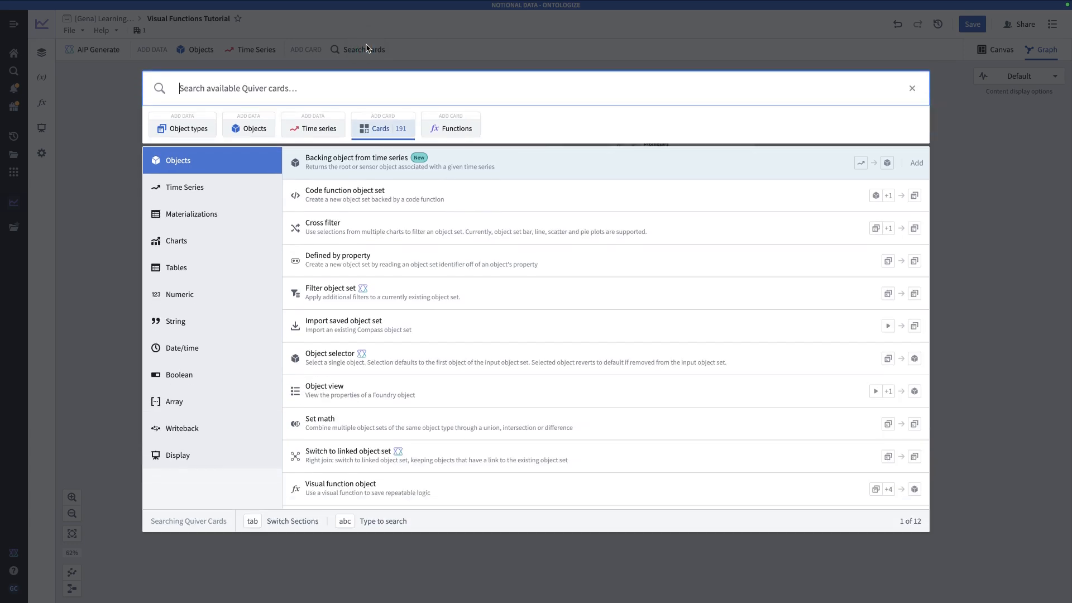
Add a Numeric formula card to the graph and title it 'Calculate NPS'.
{"action": "type", "text": "numeric formula"}
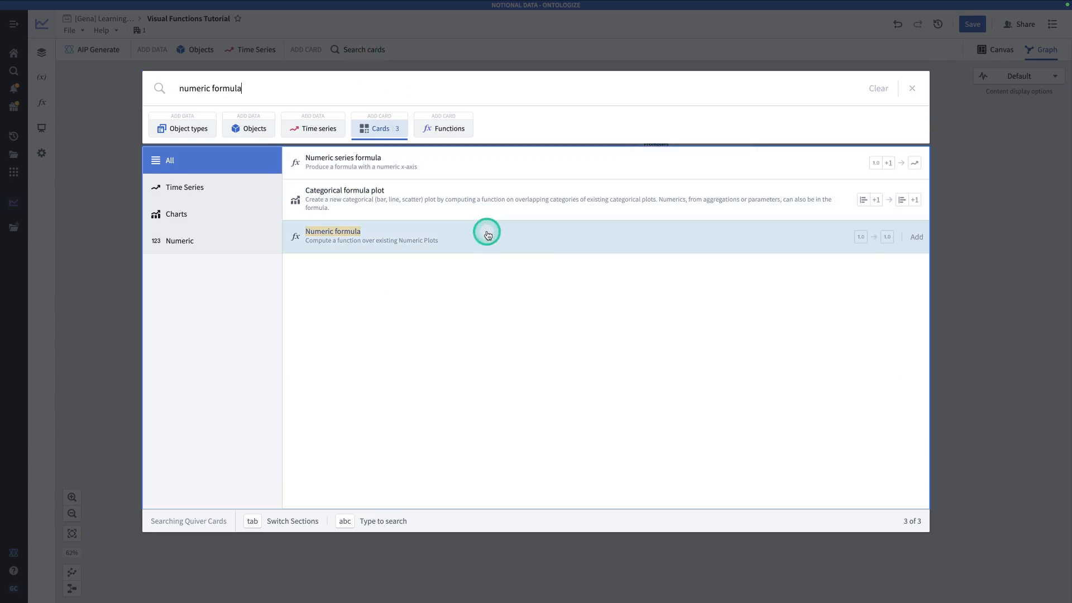
{"action": "mouse_move", "coordinate": [866, 245]}
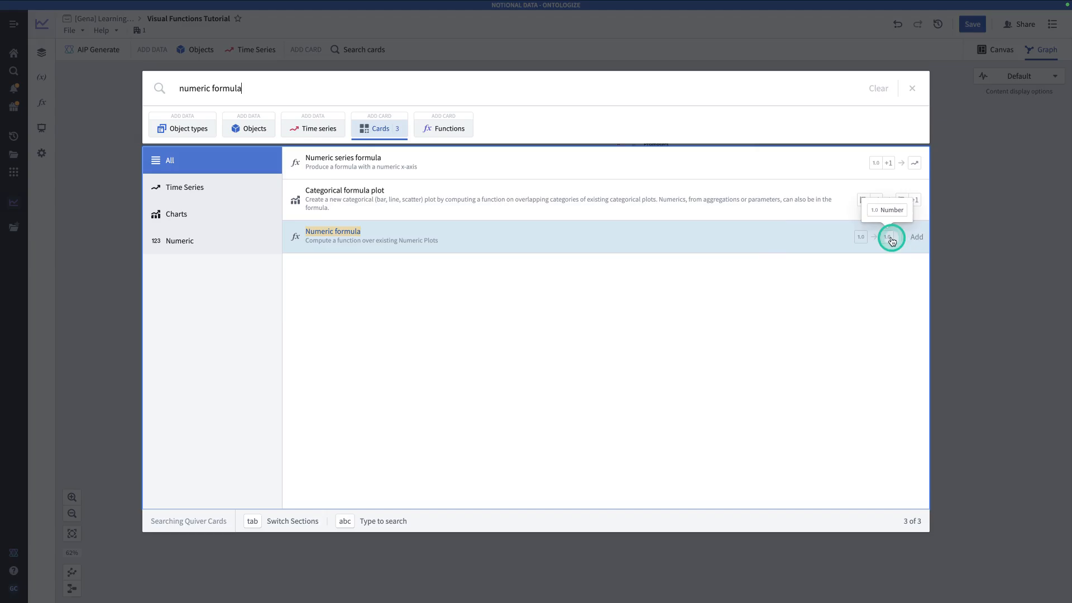
{"action": "left_click", "coordinate": [916, 237]}
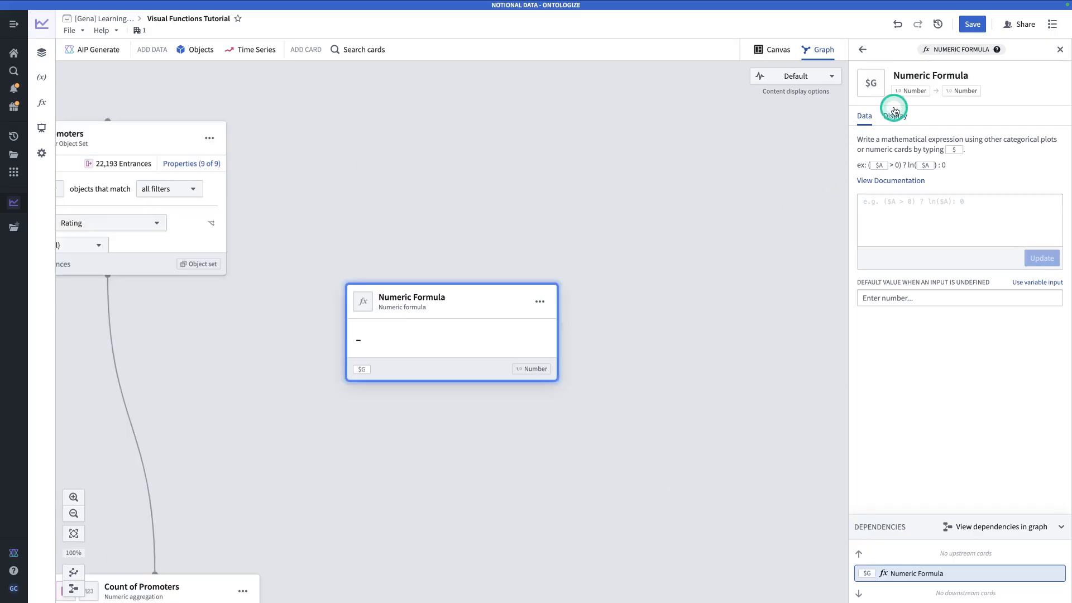
{"action": "type", "text": "Calcuao"}
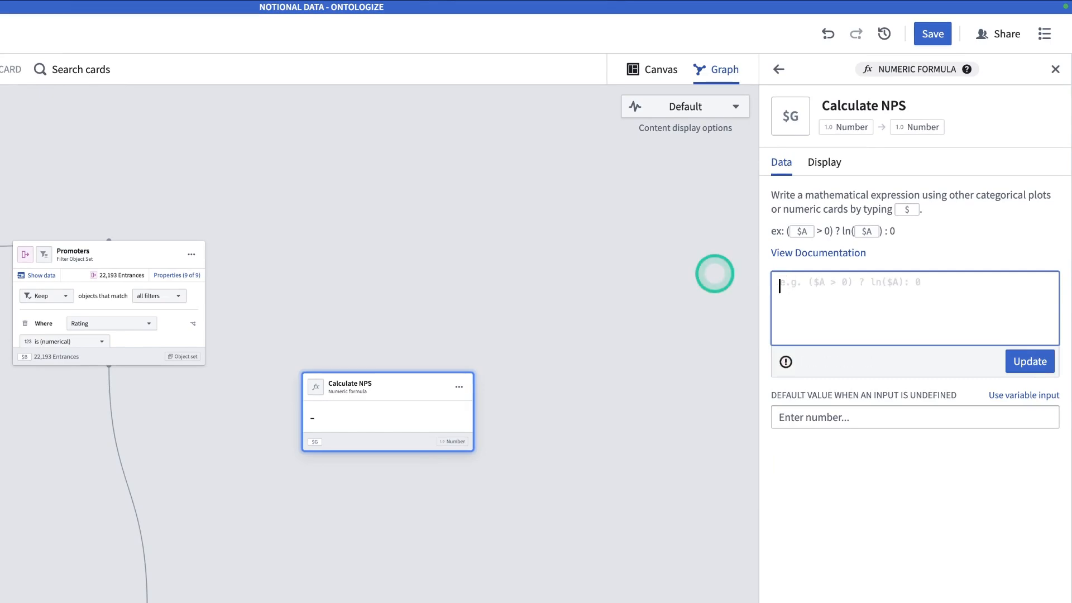
Enter (($E/$D) - ($F/$D)) using $ references to the count cards and apply it.
{"action": "type", "text": "()"}
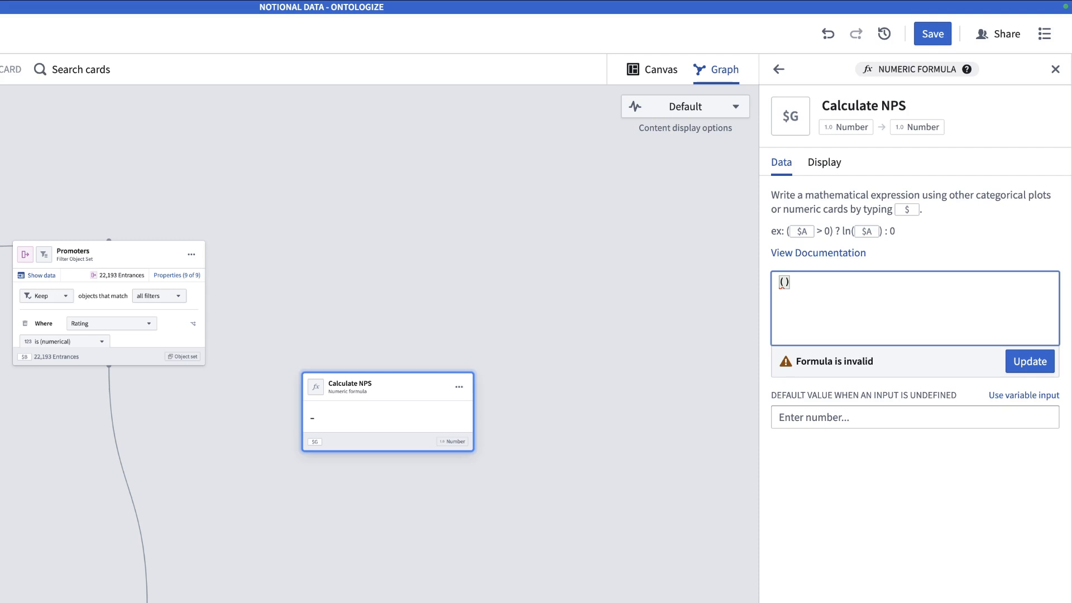
{"action": "type", "text": "$E"}
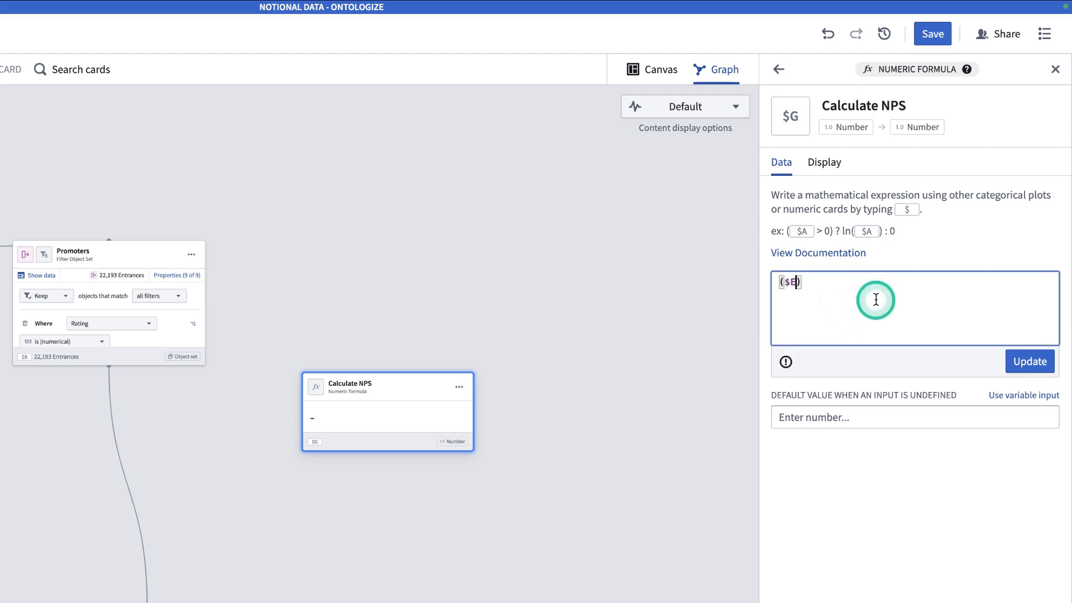
{"action": "type", "text": "/"}
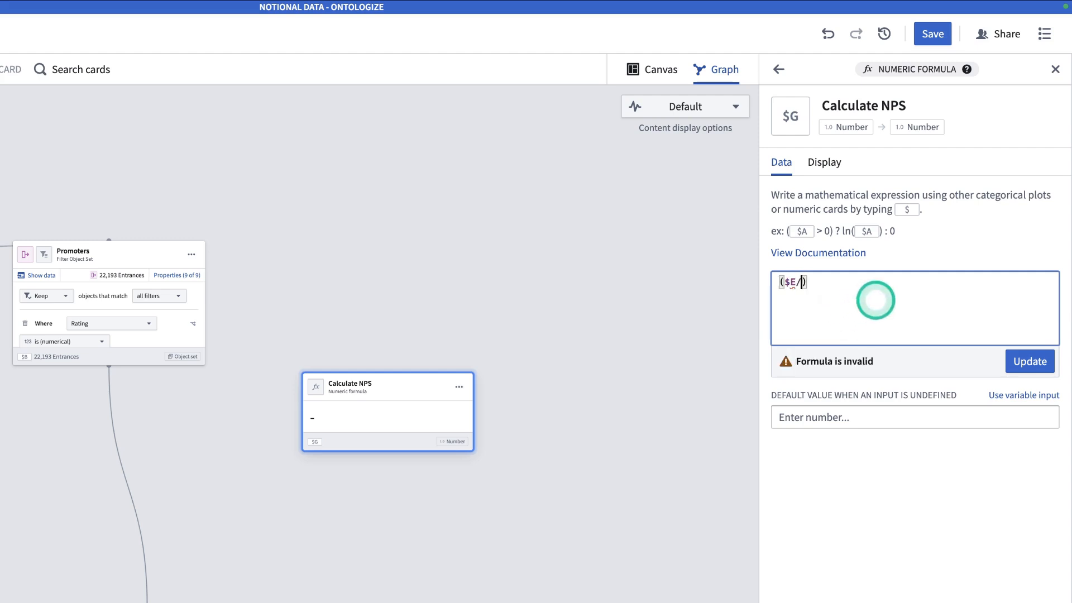
{"action": "type", "text": "$"}
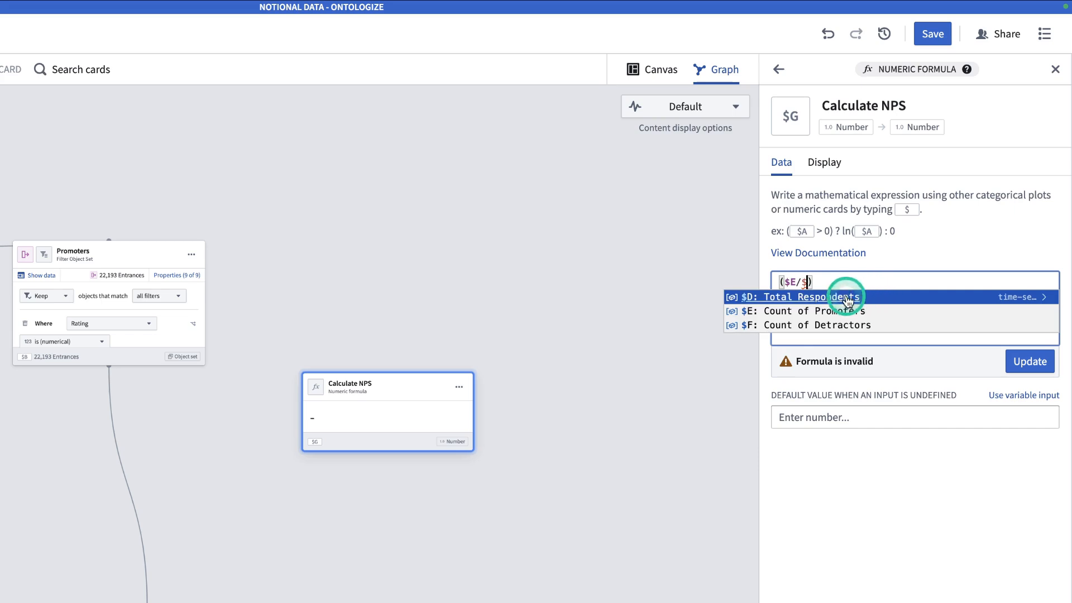
{"action": "left_click", "coordinate": [818, 297]}
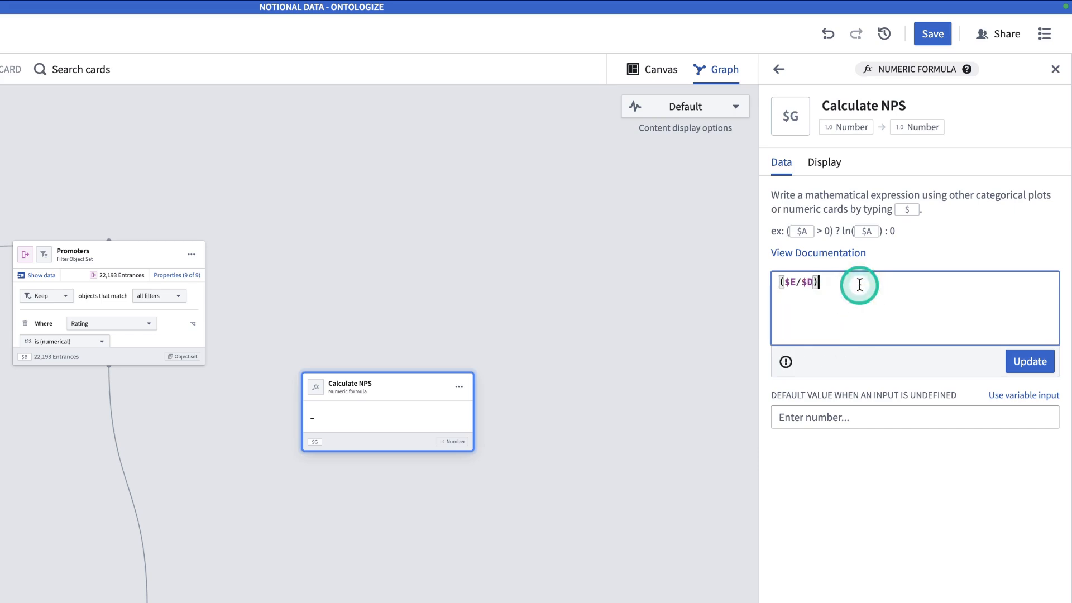
{"action": "type", "text": "-"}
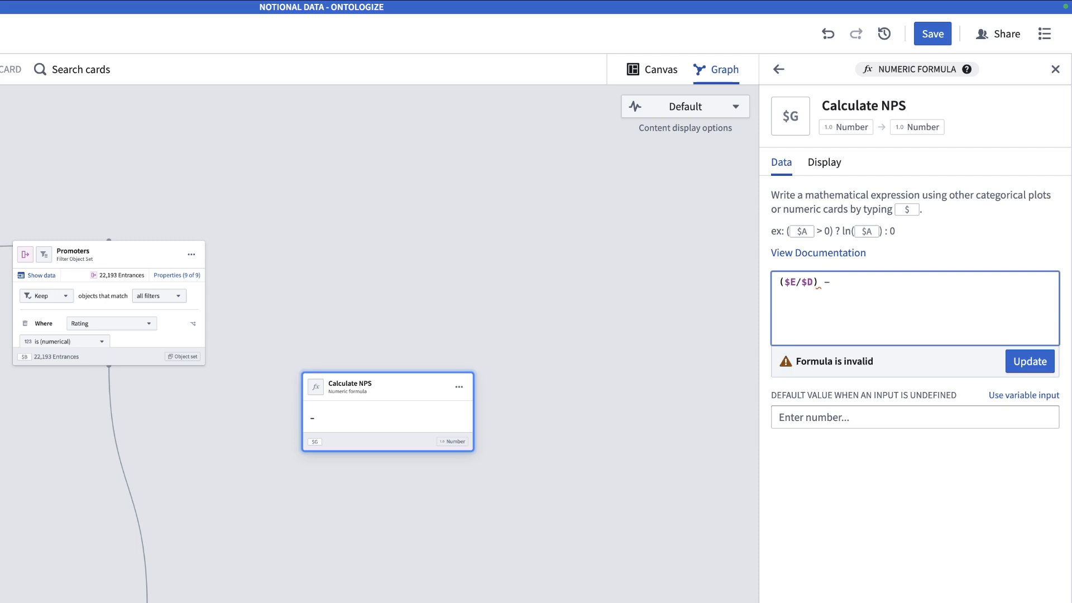
{"action": "type", "text": "()"}
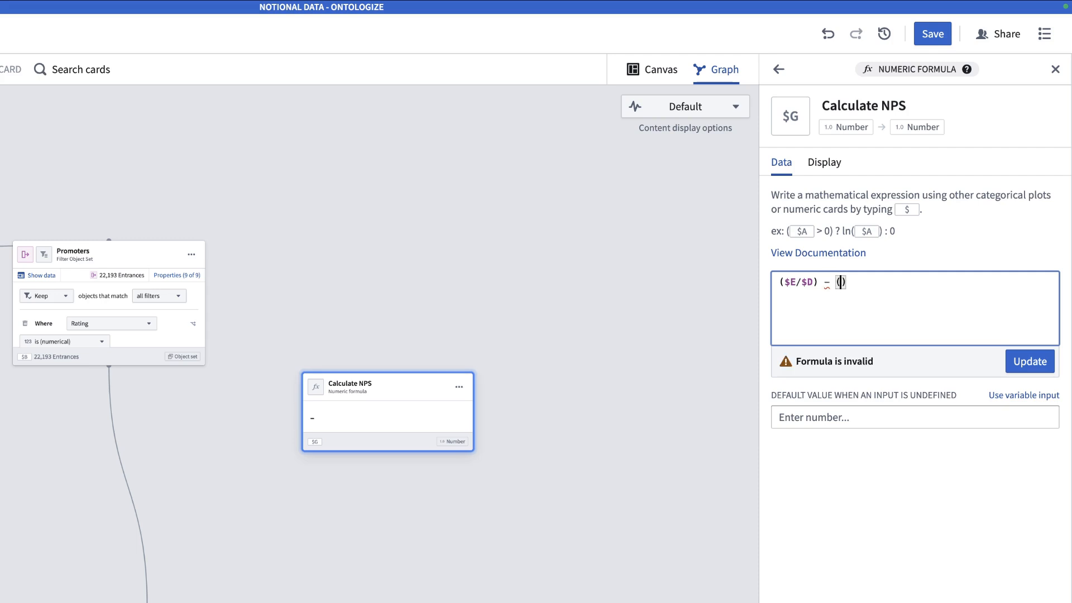
{"action": "type", "text": "$"}
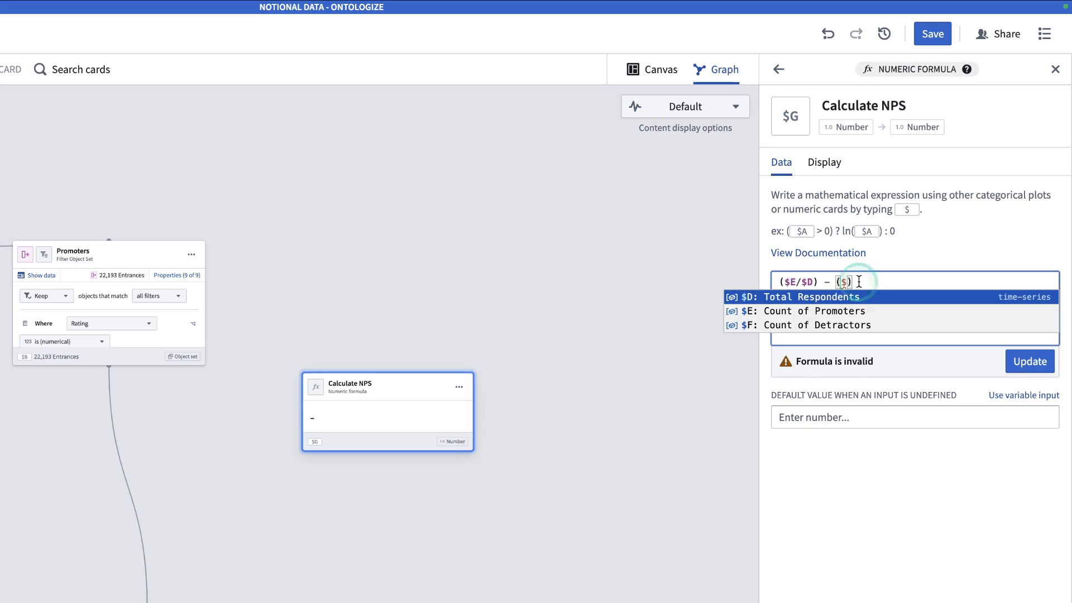
{"action": "left_click", "coordinate": [813, 325]}
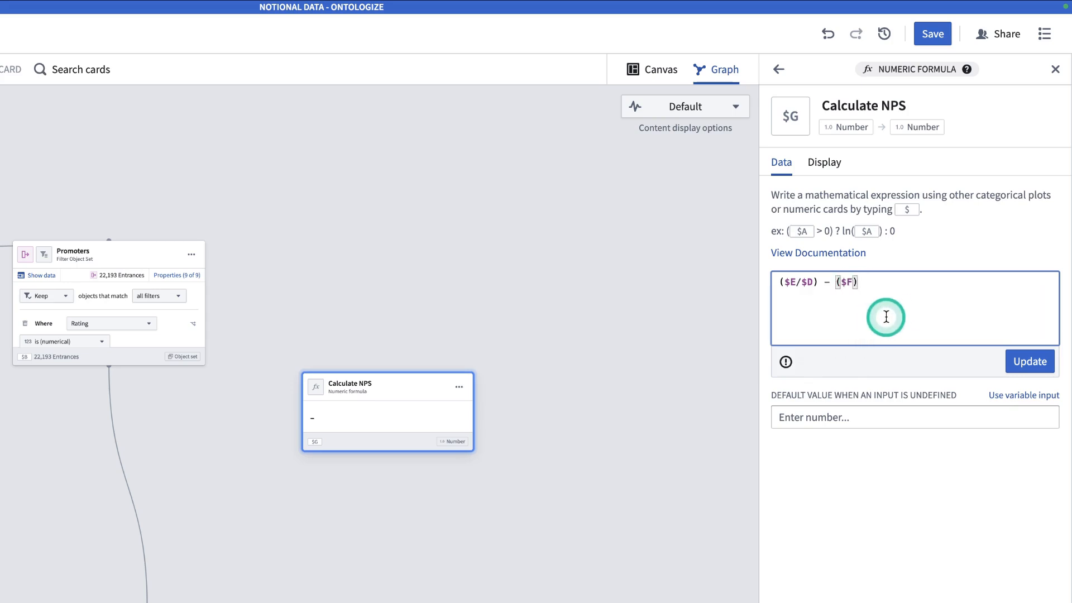
{"action": "type", "text": "/"}
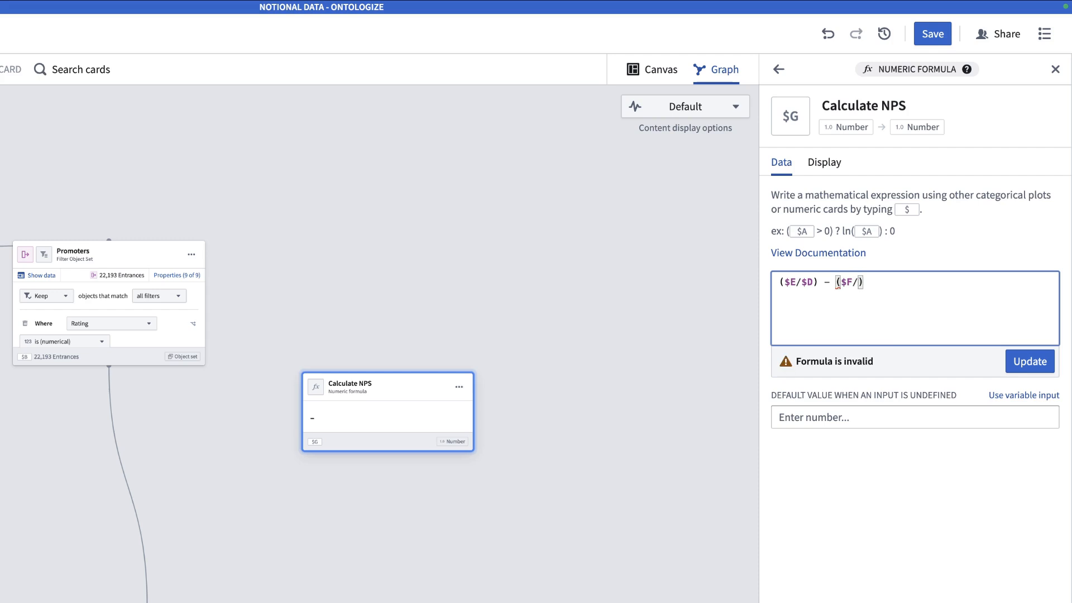
{"action": "type", "text": "$D"}
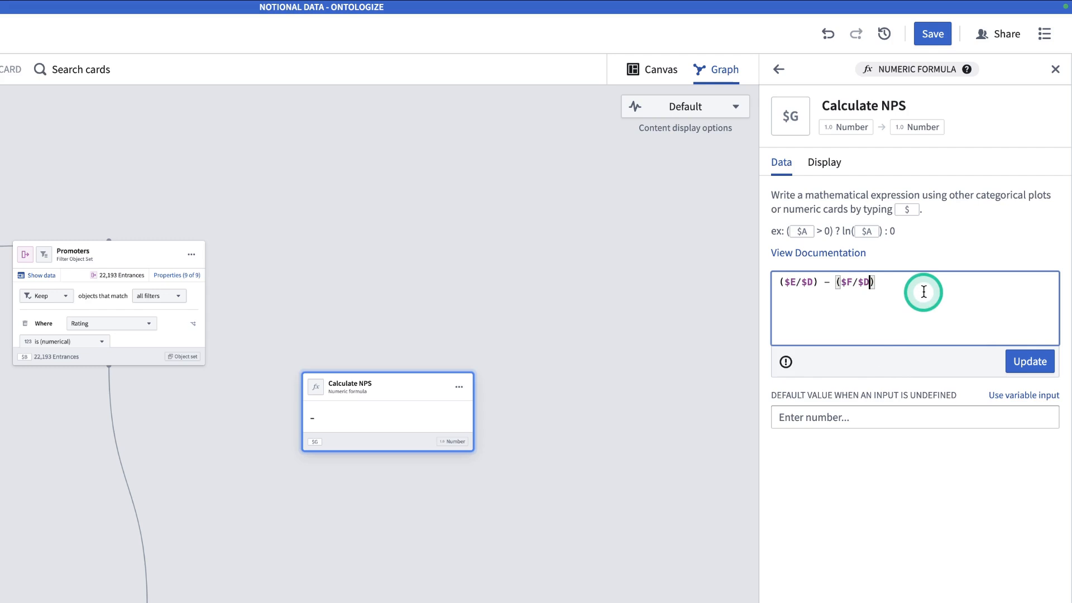
{"action": "left_click", "coordinate": [1029, 361]}
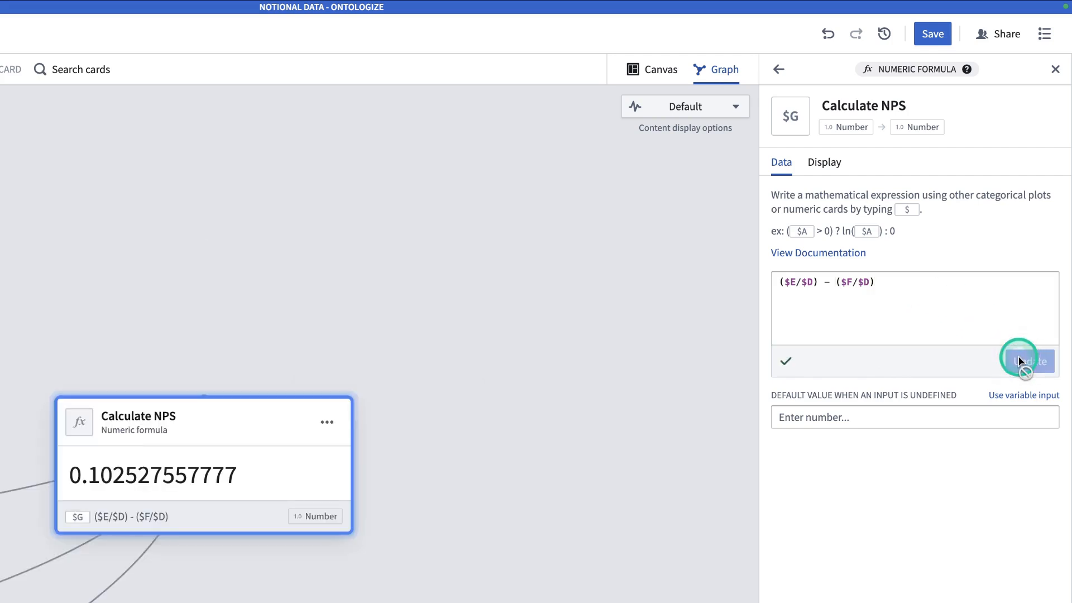
Prefix the formula with 100* so Calculate NPS shows 10.25.
{"action": "left_click", "coordinate": [898, 295]}
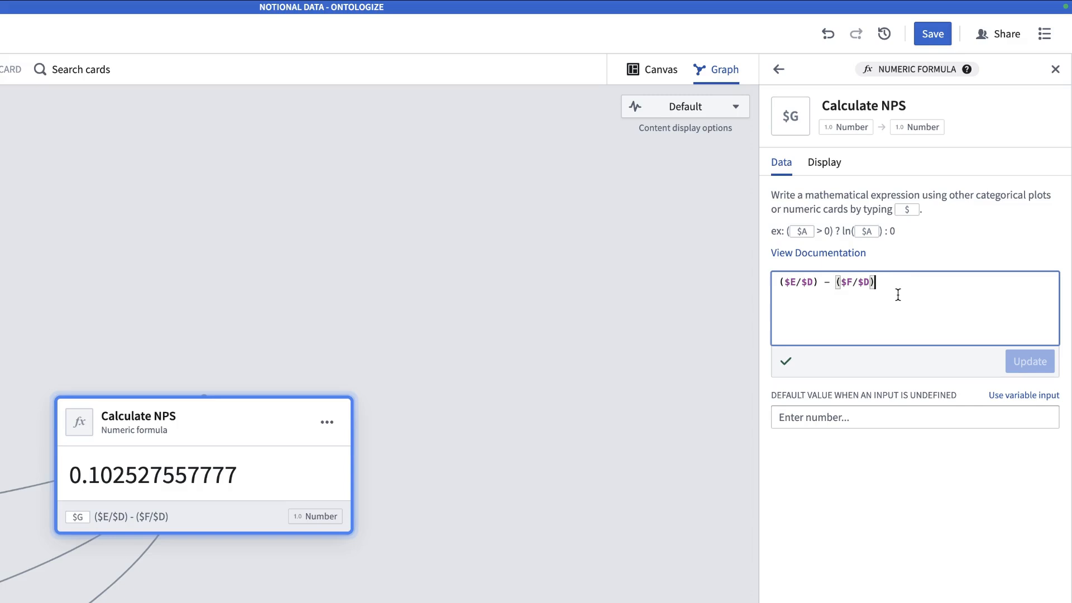
{"action": "left_click", "coordinate": [788, 297]}
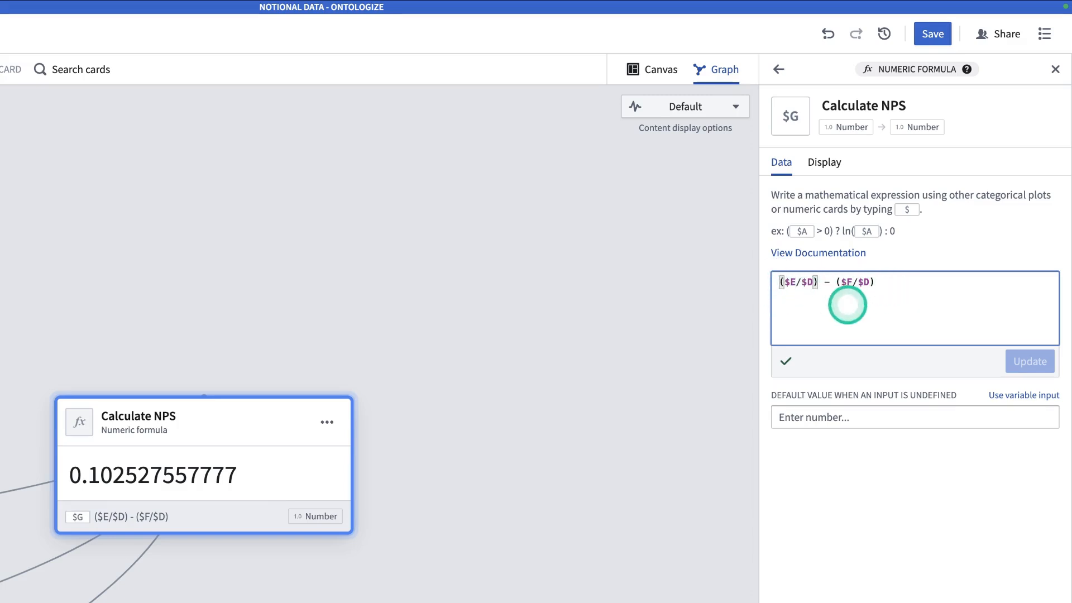
{"action": "type", "text": "100*("}
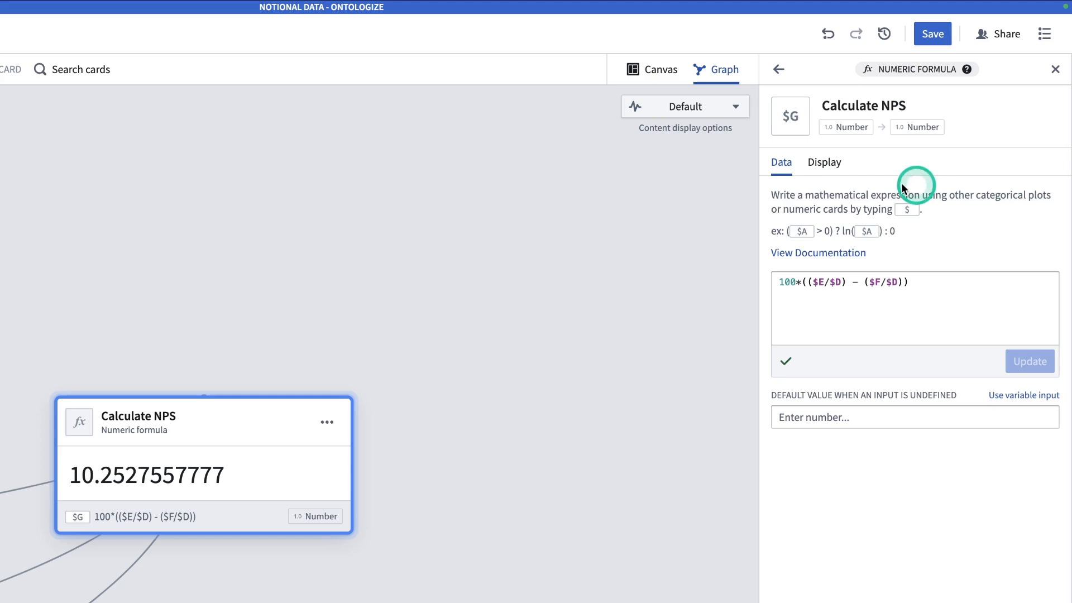
Give Calculate NPS a visual number format with no decimals so it shows 10.
{"action": "left_click", "coordinate": [825, 162]}
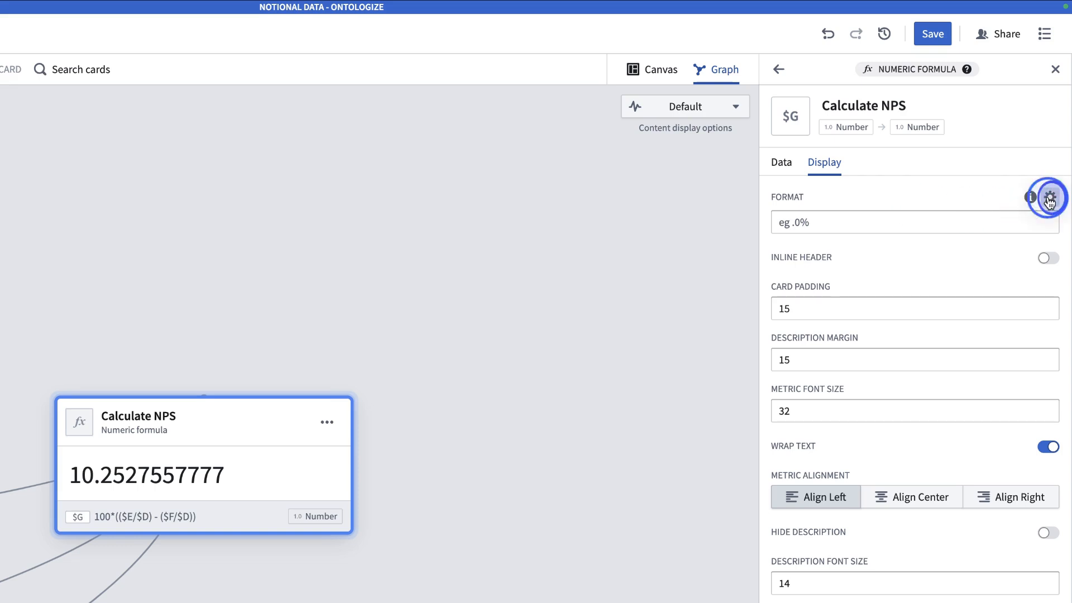
{"action": "left_click", "coordinate": [1051, 198]}
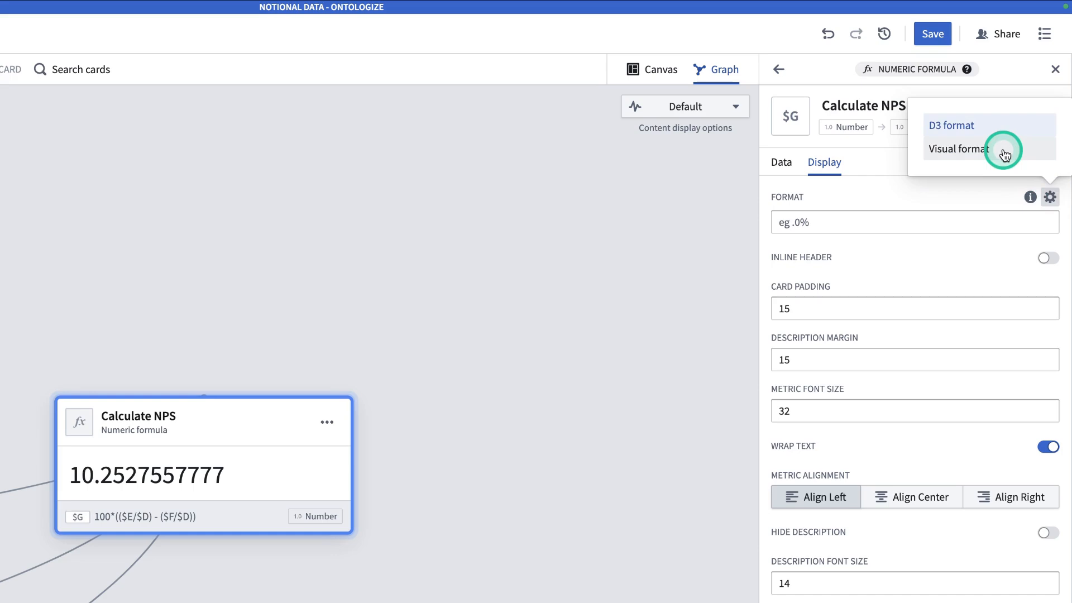
{"action": "left_click", "coordinate": [960, 149]}
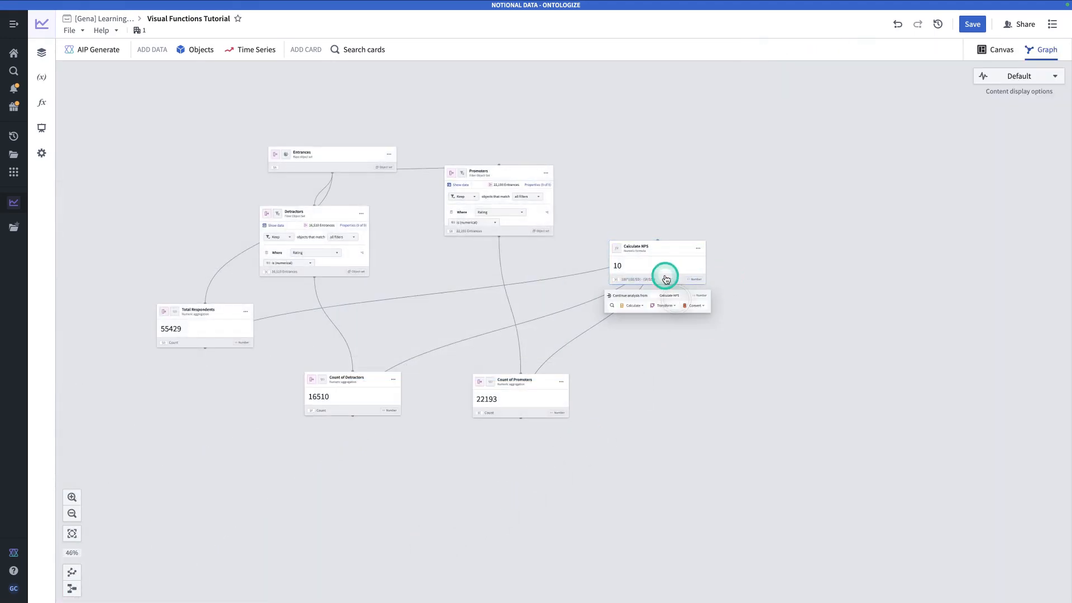
Move Calculate NPS below the count cards and name a new visual function 'Net Promoter Score Calculator'.
{"action": "left_click_drag", "start_coordinate": [657, 263], "coordinate": [547, 353]}
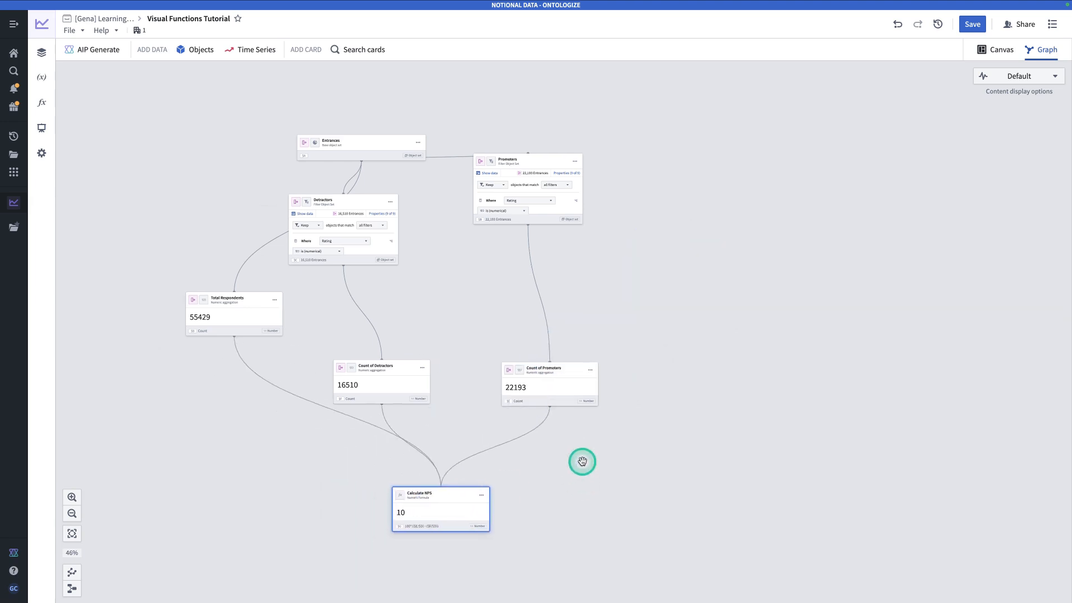
{"action": "mouse_move", "coordinate": [41, 103]}
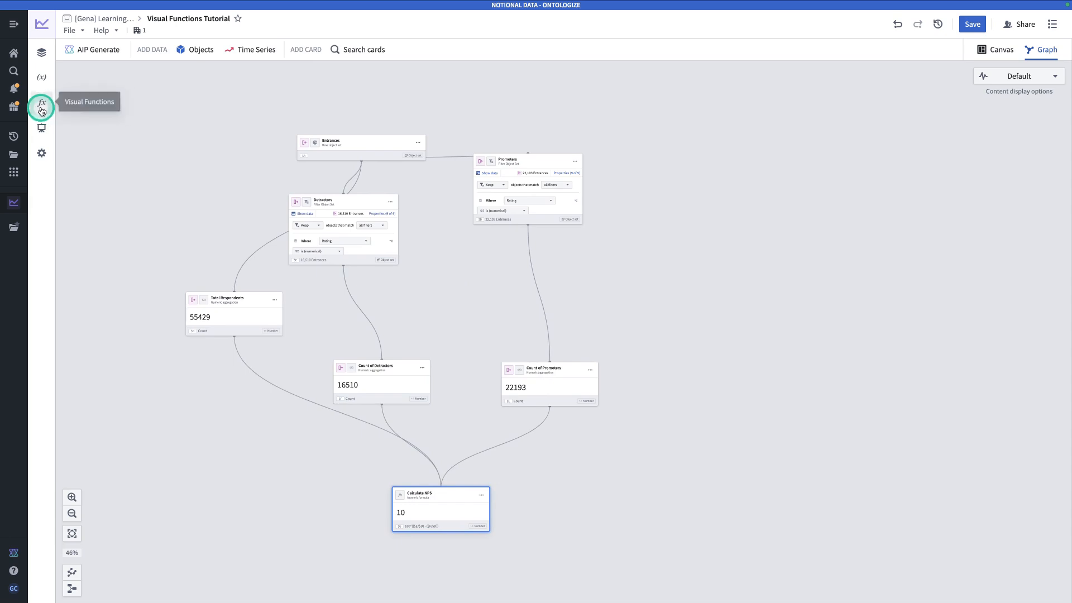
{"action": "left_click", "coordinate": [40, 104]}
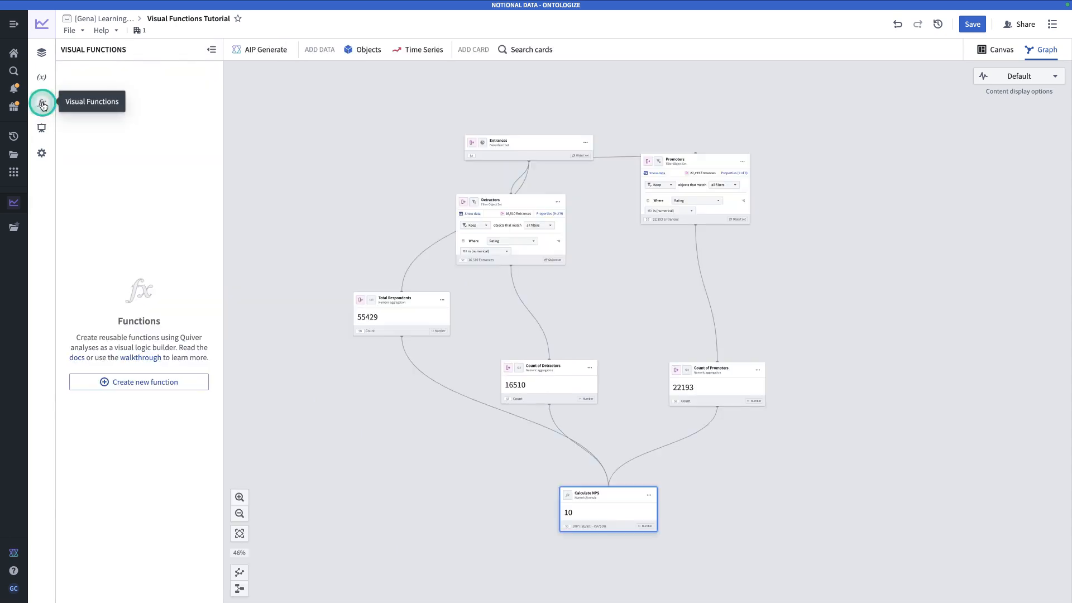
{"action": "left_click", "coordinate": [139, 381]}
{"action": "type", "text": "Gena's Net Pr"}
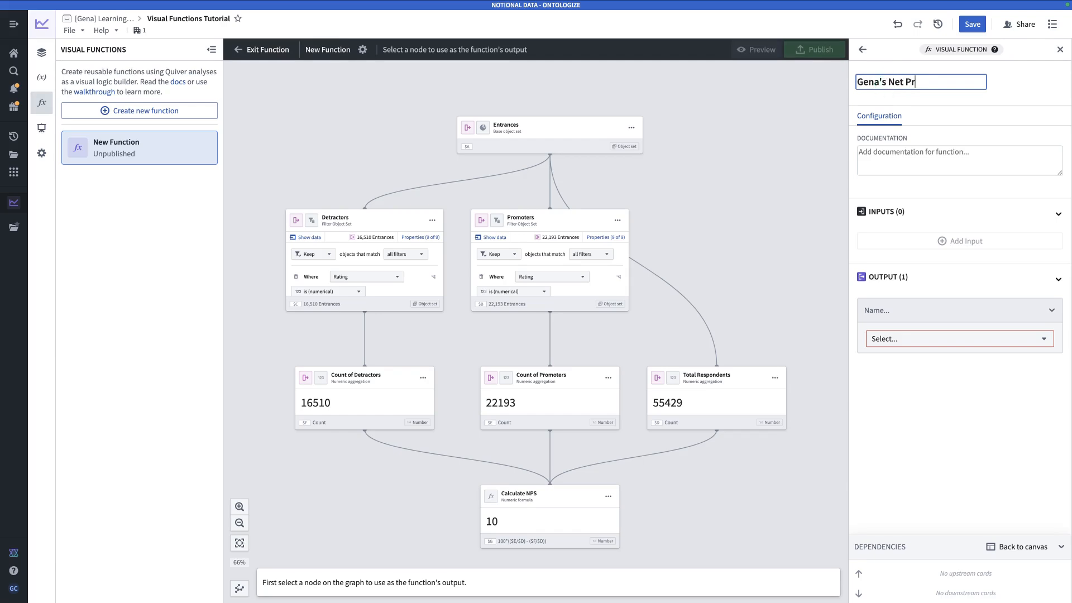
{"action": "type", "text": "omoter Score Calculator"}
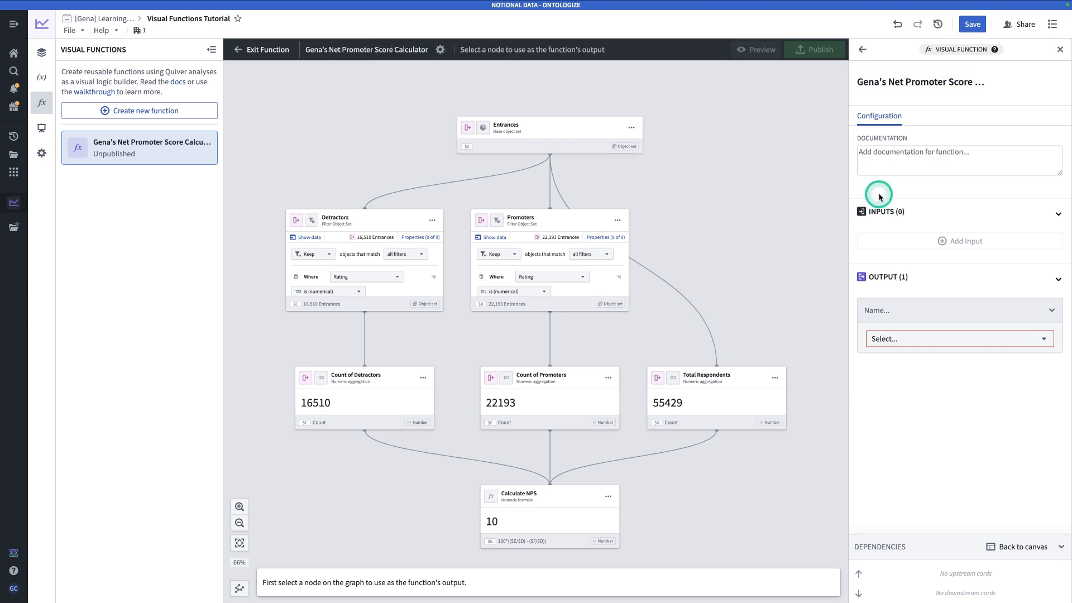
{"action": "mouse_move", "coordinate": [865, 199]}
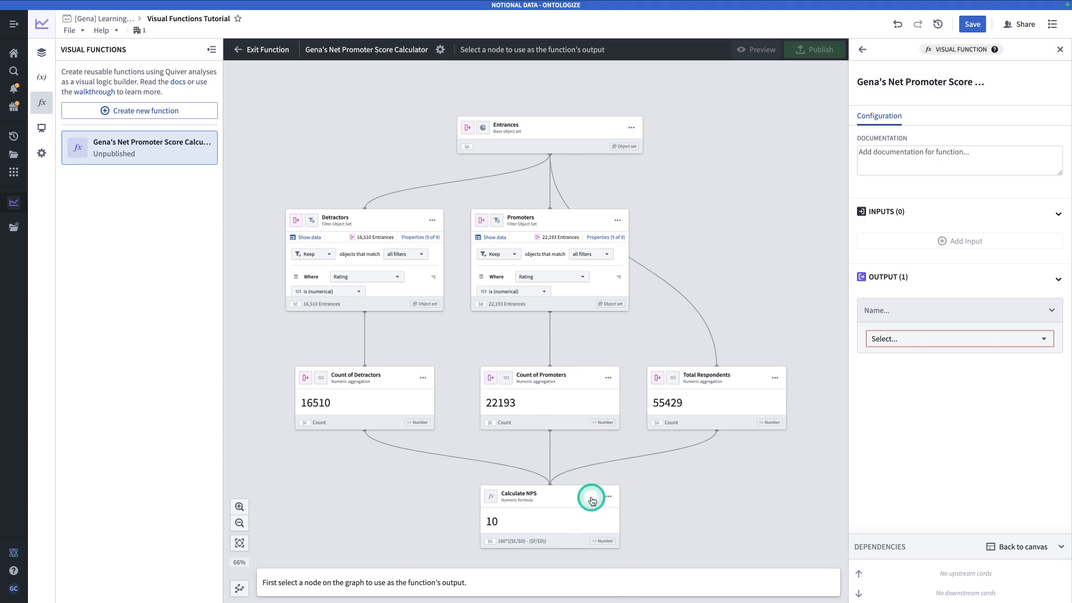
{"action": "mouse_move", "coordinate": [636, 469]}
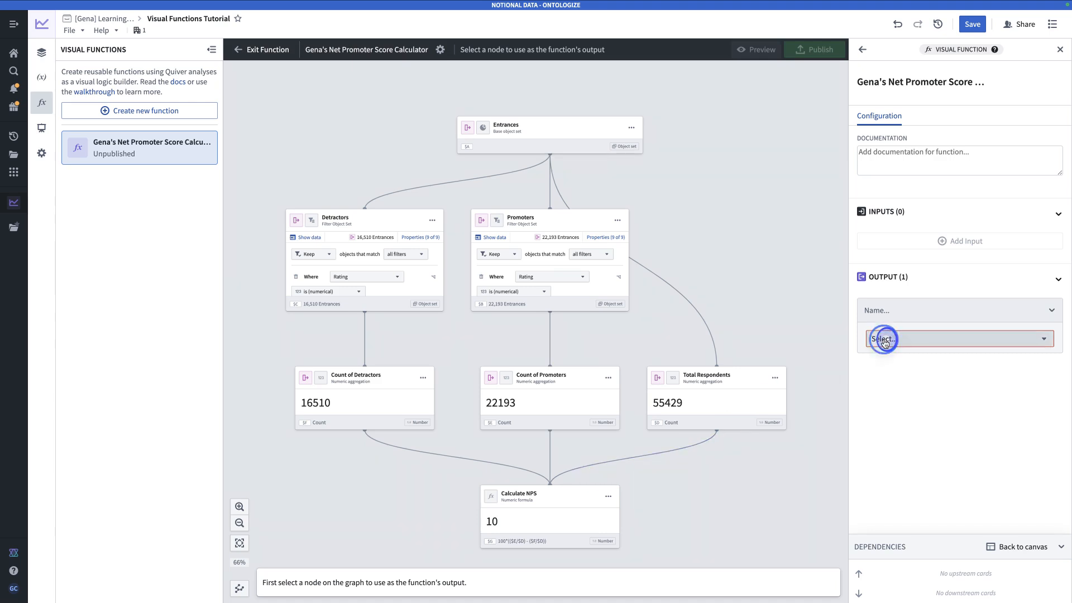
Set Calculate NPS as the visual function's output and add one empty input.
{"action": "left_click", "coordinate": [957, 339]}
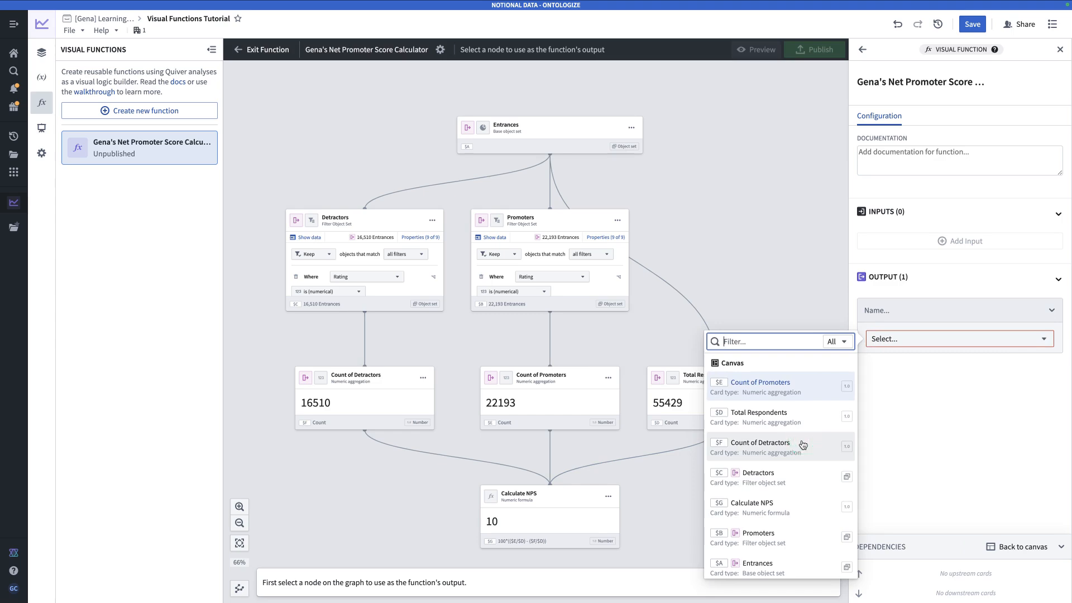
{"action": "type", "text": "calc"}
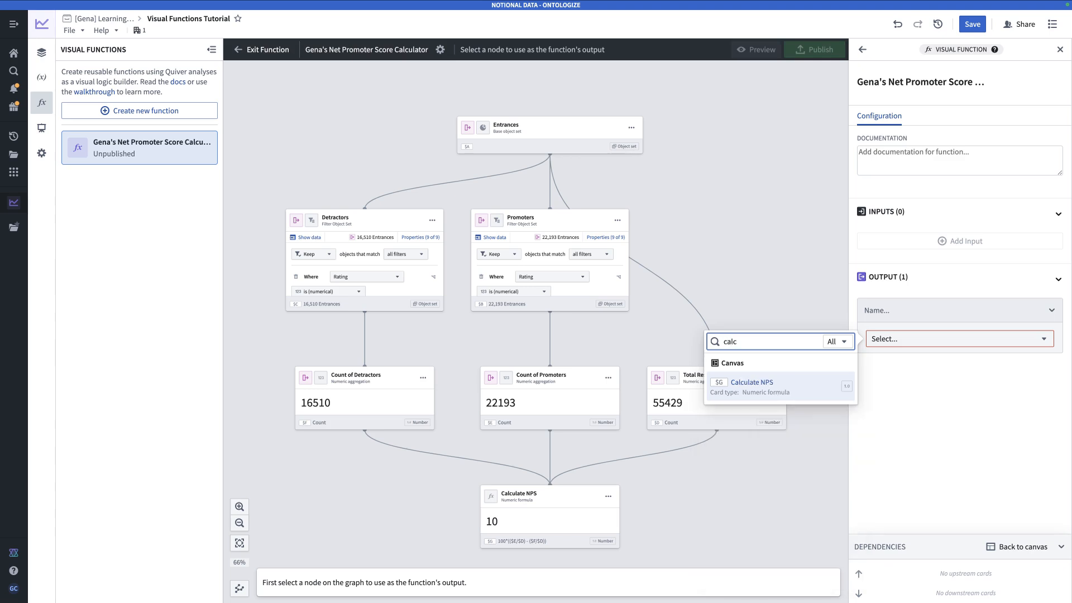
{"action": "left_click", "coordinate": [751, 385]}
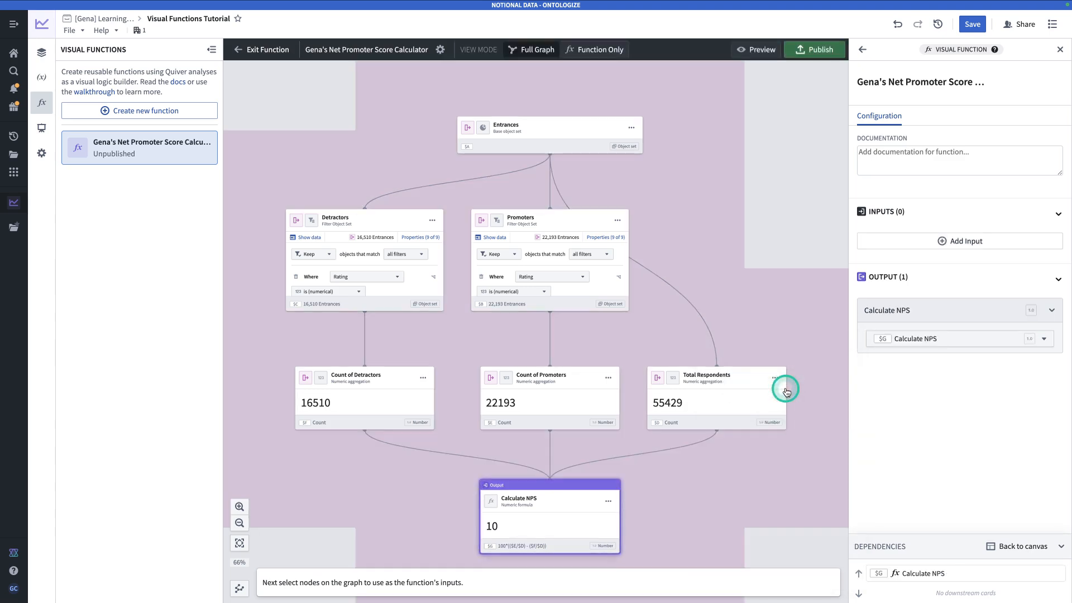
{"action": "mouse_move", "coordinate": [792, 332]}
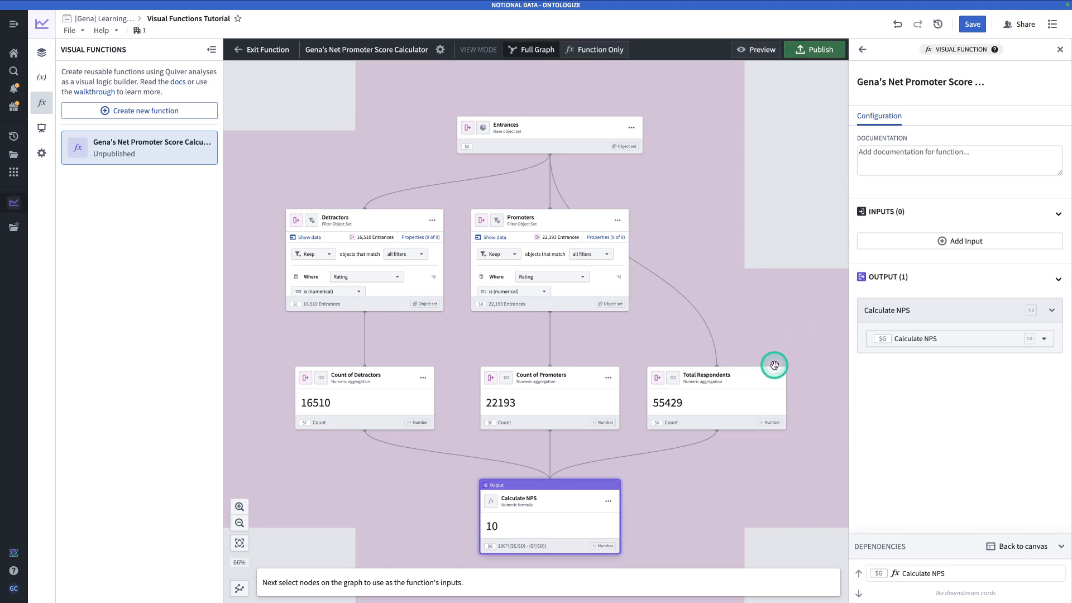
{"action": "left_click", "coordinate": [959, 240]}
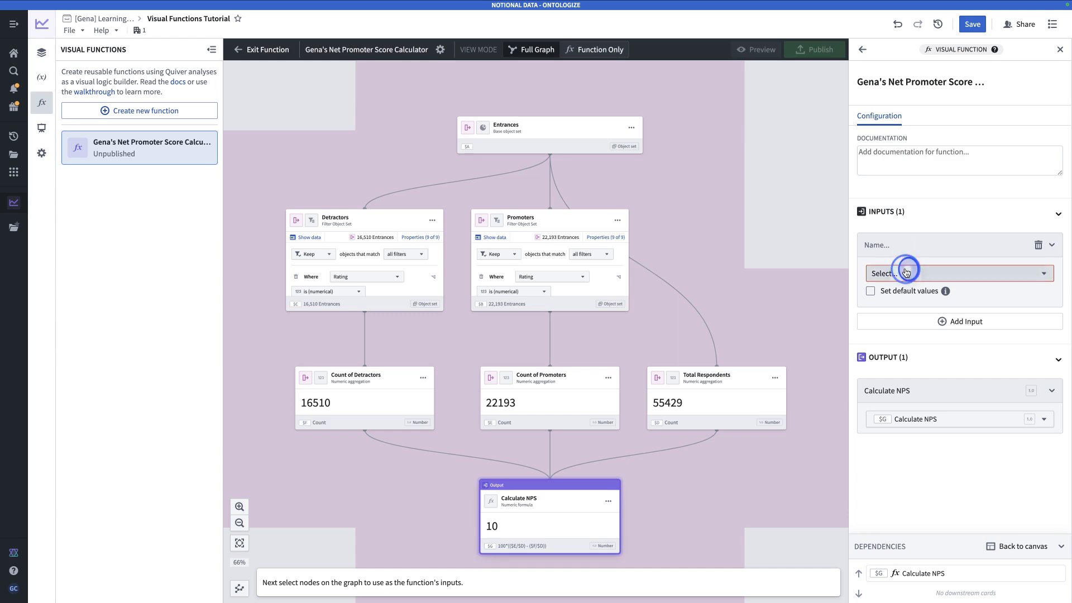
Use Entrances as the function input, then publish and save the Net Promoter Score Calculator.
{"action": "left_click", "coordinate": [954, 273]}
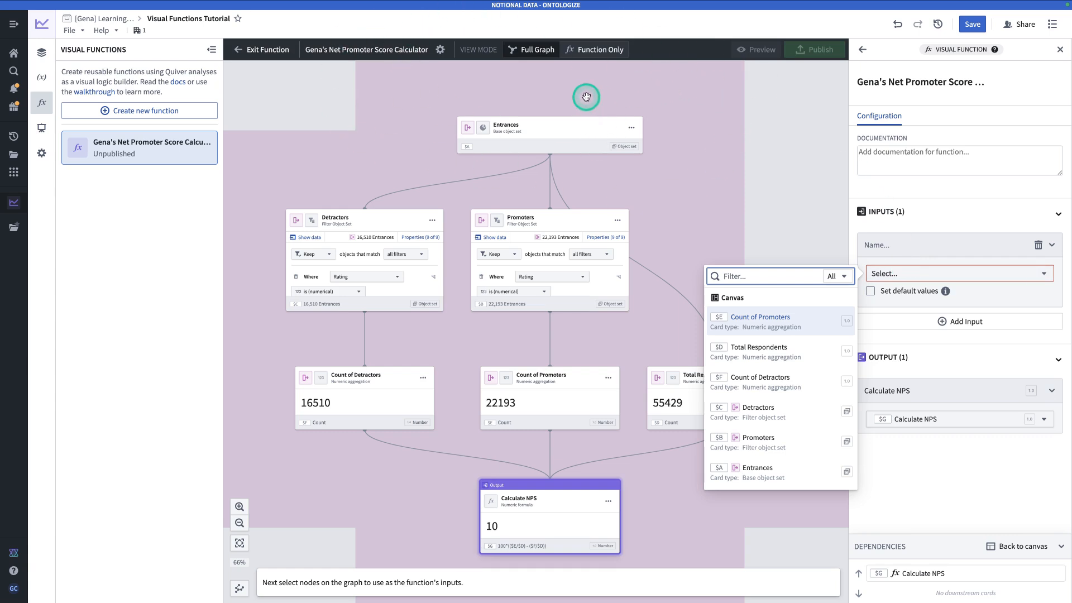
{"action": "type", "text": "ent"}
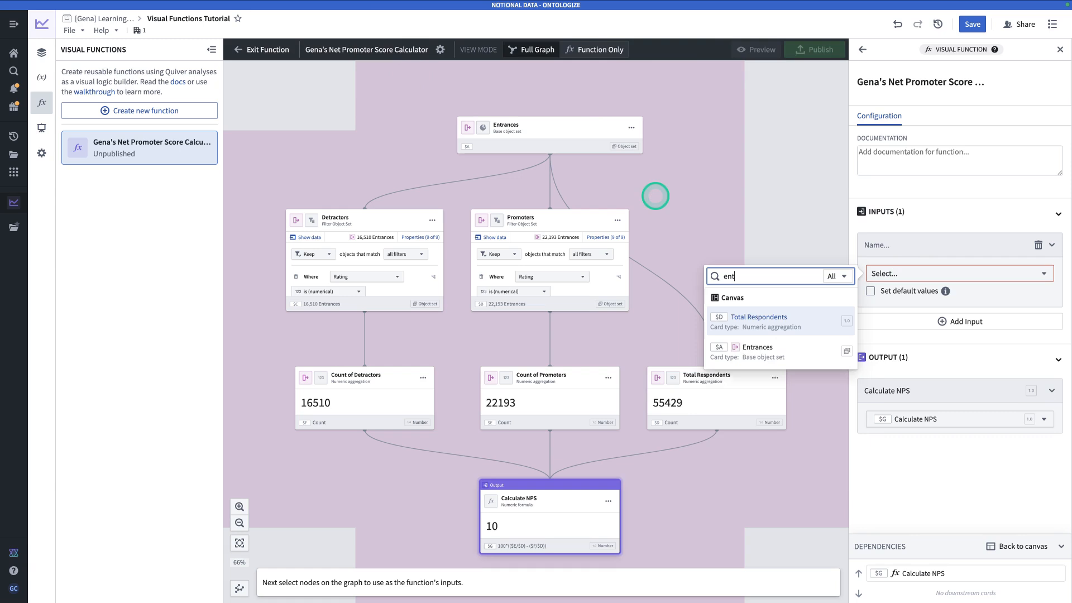
{"action": "left_click", "coordinate": [757, 347]}
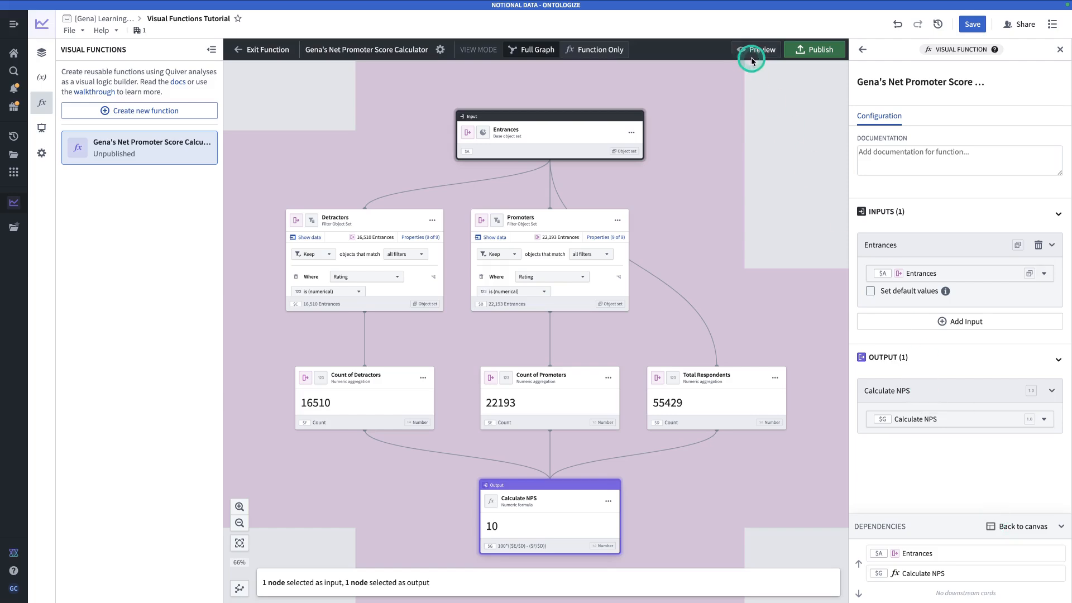
{"action": "left_click", "coordinate": [972, 24]}
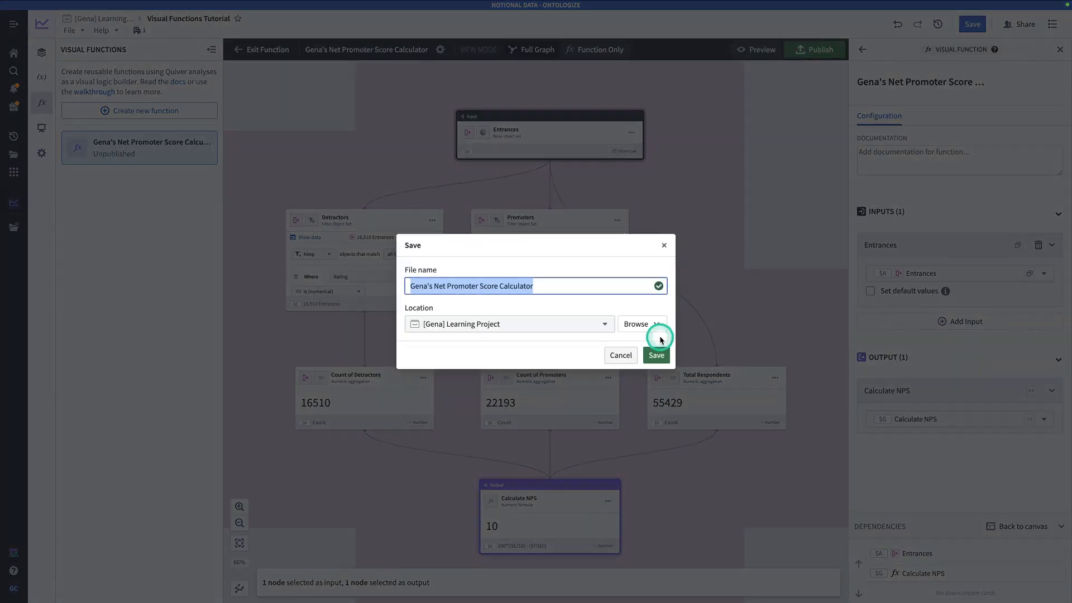
{"action": "left_click", "coordinate": [655, 355]}
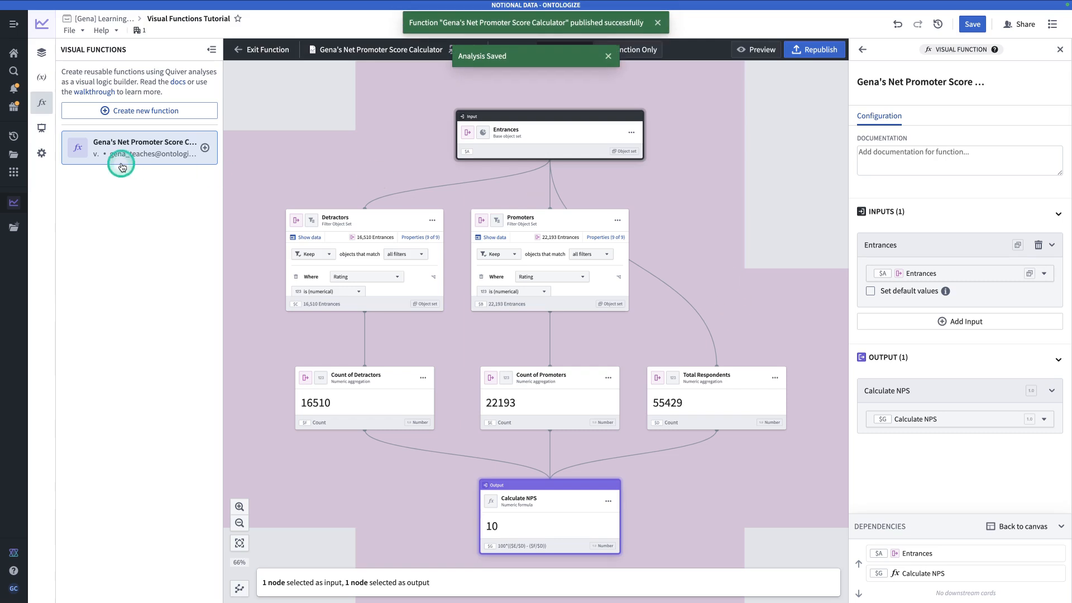
{"action": "mouse_move", "coordinate": [675, 177]}
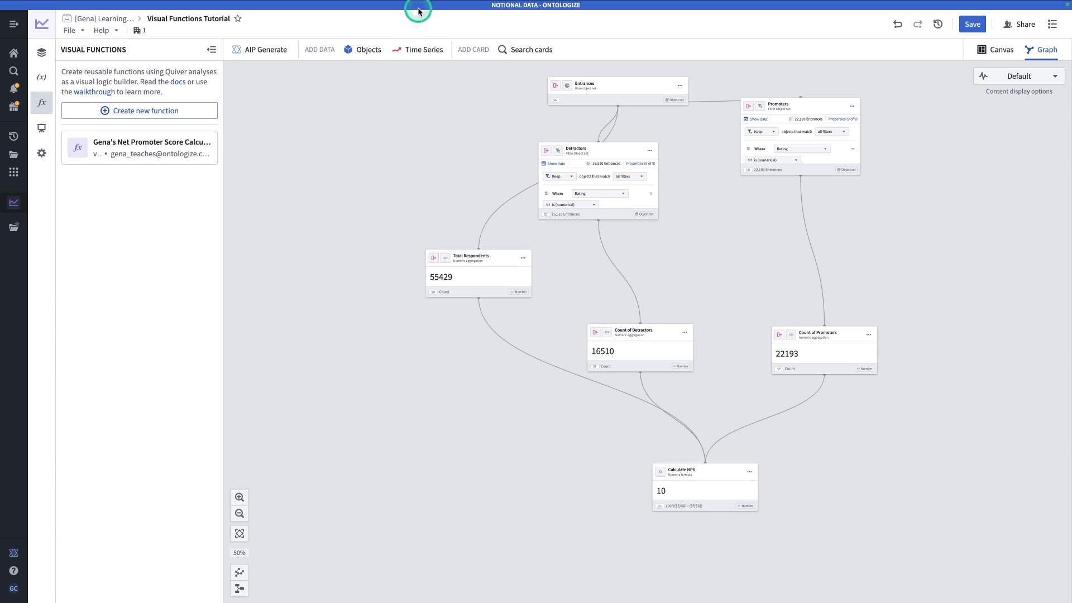
Search cards for 'visual function metric' and pick the Visual function metric card.
{"action": "left_click", "coordinate": [533, 49]}
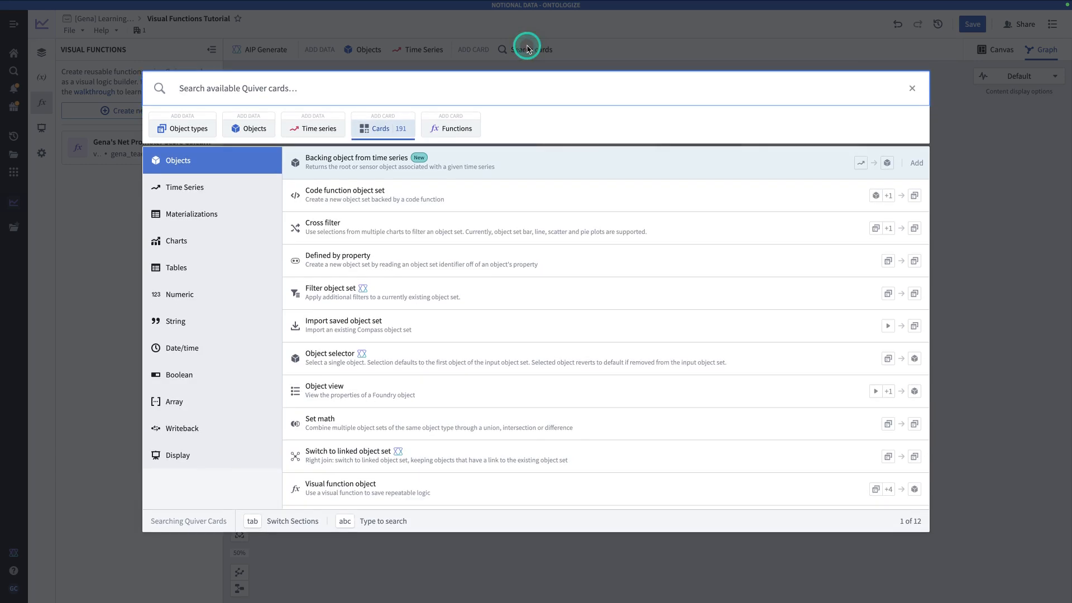
{"action": "type", "text": "visual function metric"}
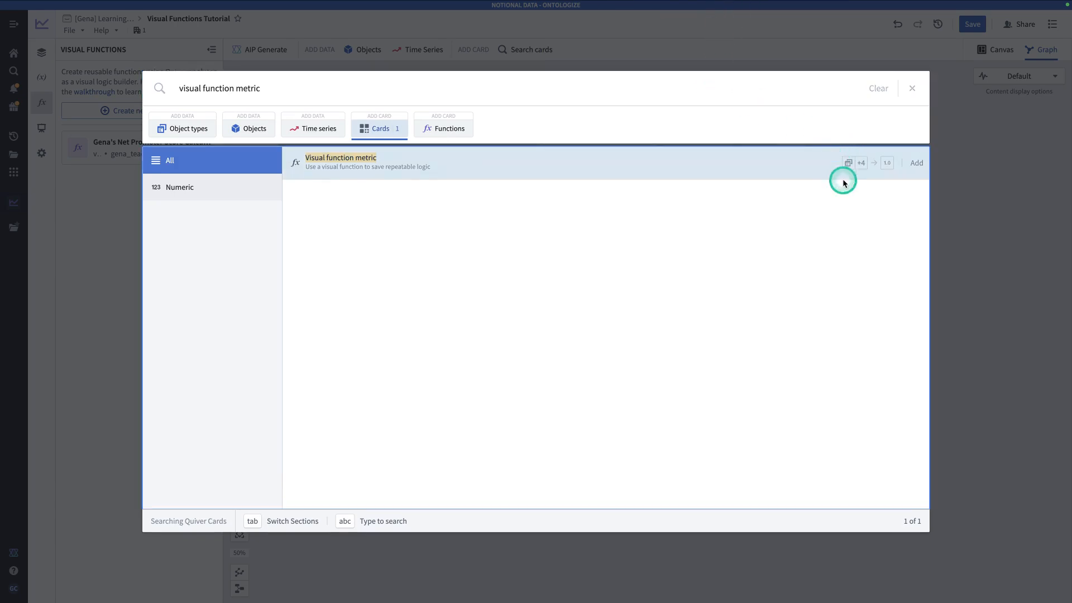
{"action": "left_click", "coordinate": [862, 163]}
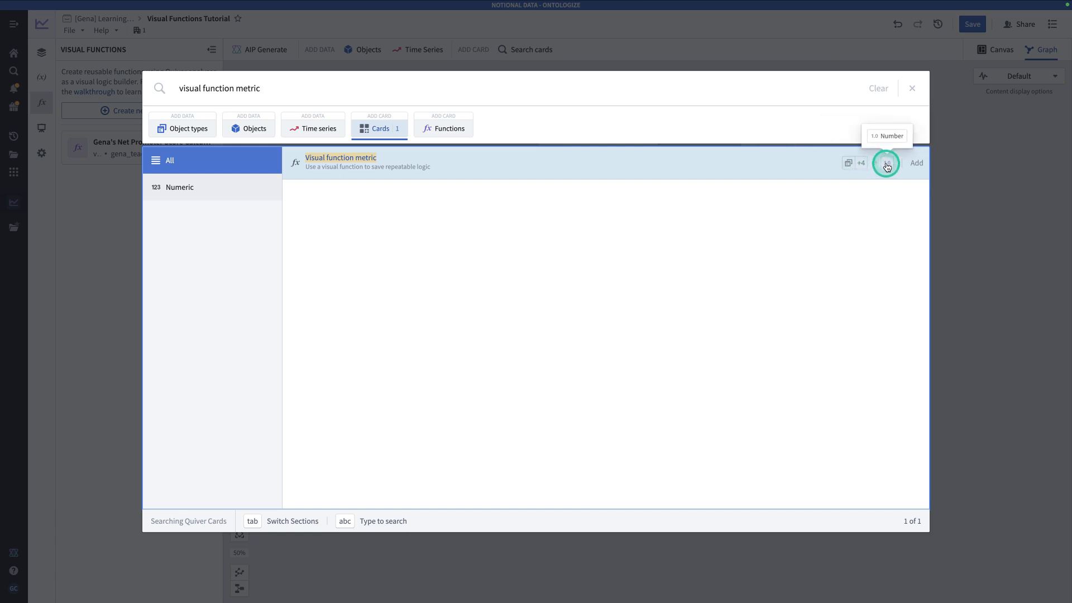
{"action": "mouse_move", "coordinate": [750, 167]}
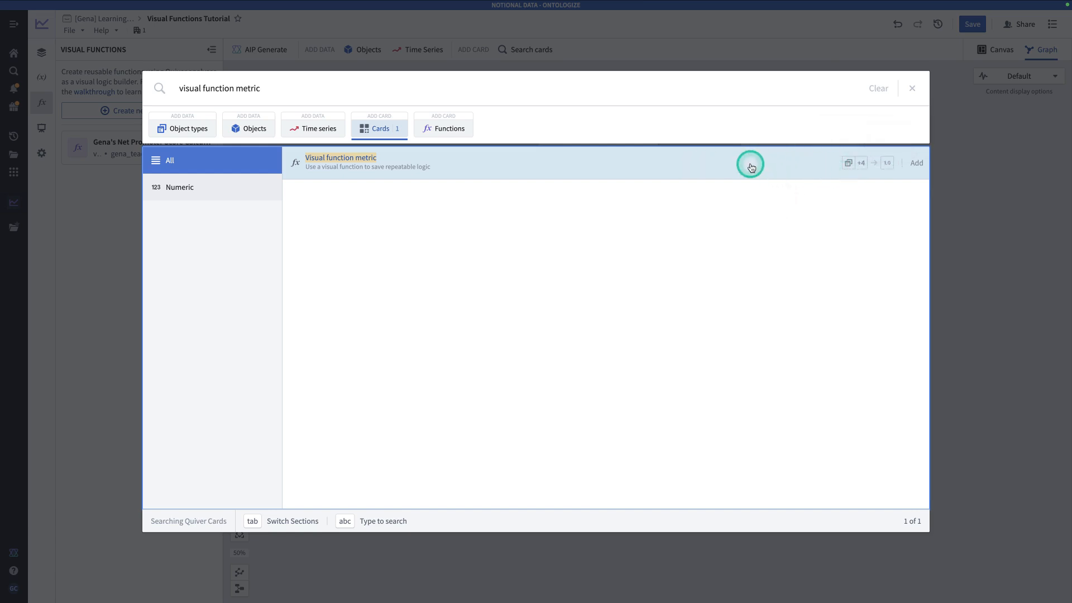
{"action": "left_click", "coordinate": [449, 128]}
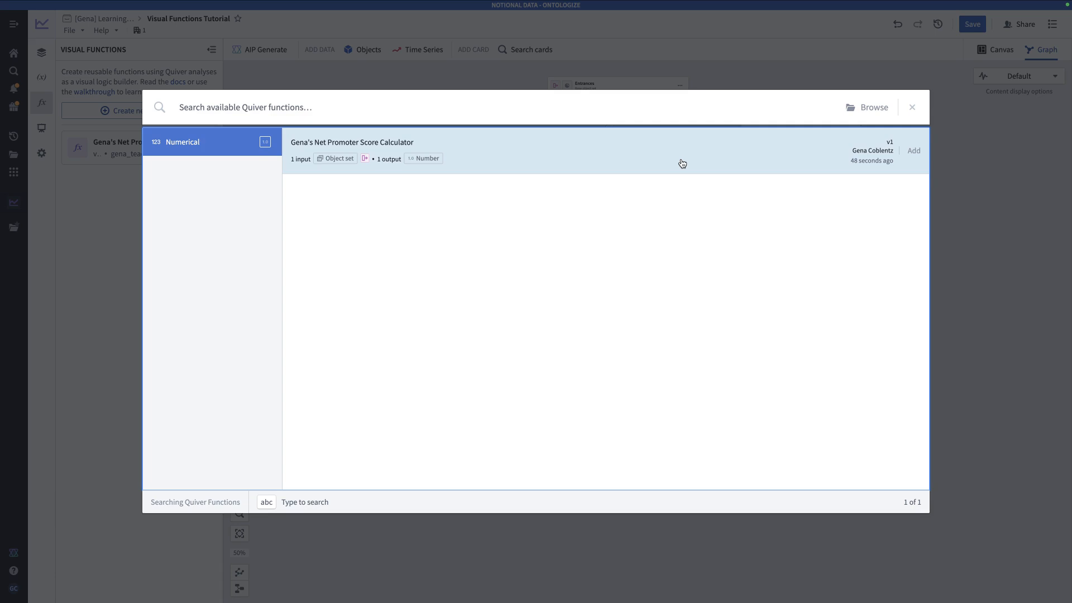
Add the Net Promoter Score Calculator card with Entrances as input, showing 10.2527557777.
{"action": "left_click", "coordinate": [632, 147]}
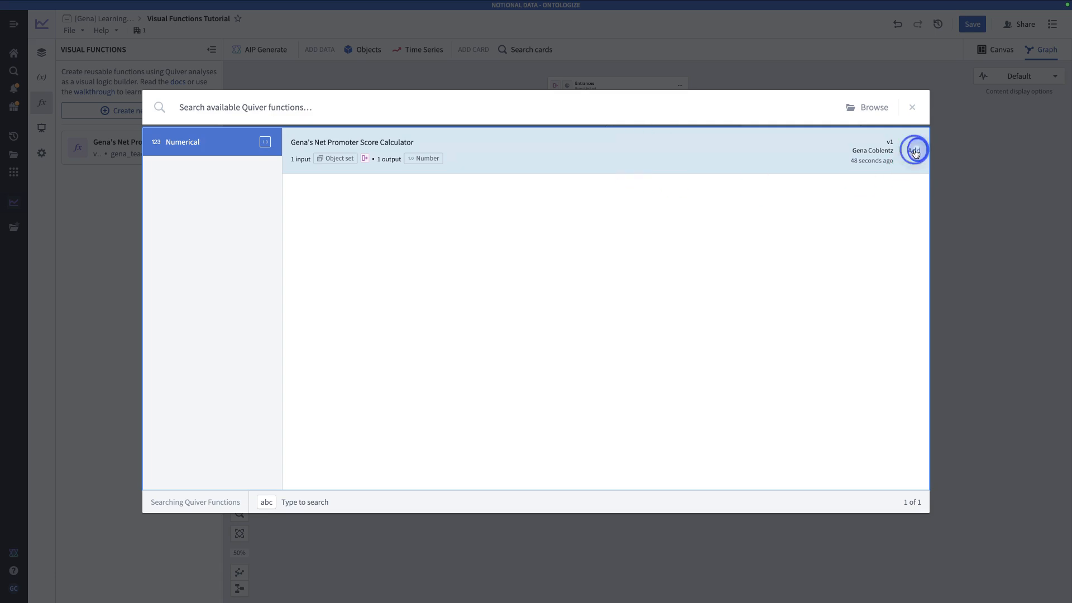
{"action": "left_click", "coordinate": [915, 150]}
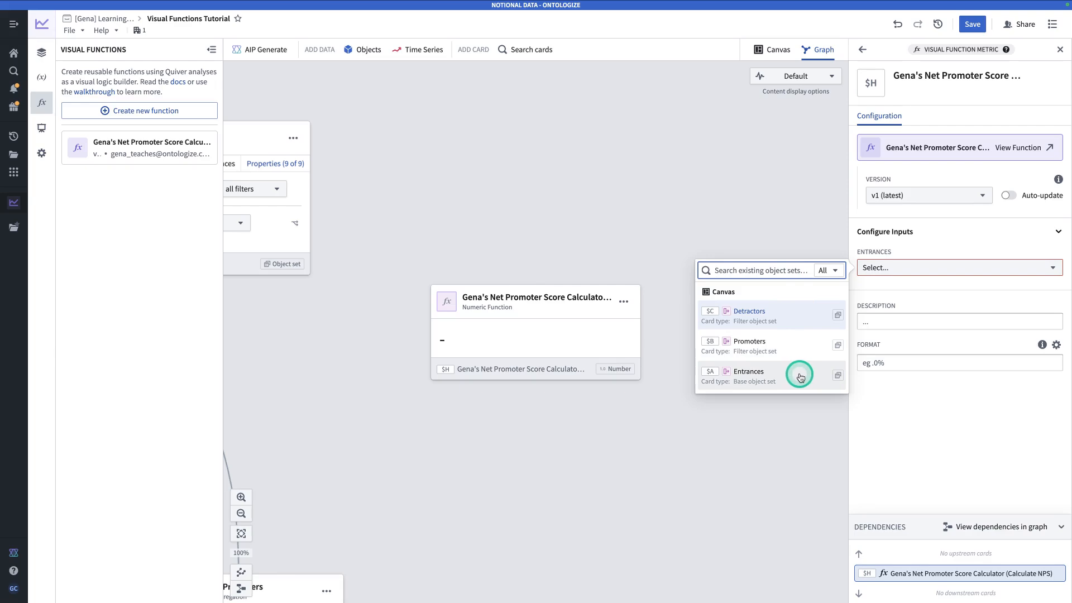
{"action": "left_click", "coordinate": [749, 371]}
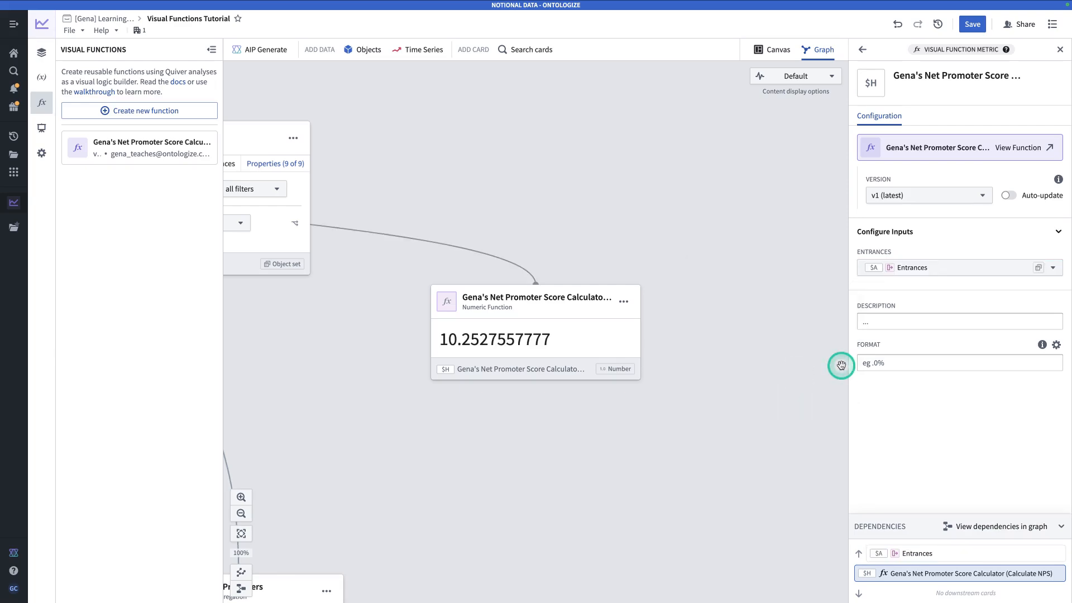